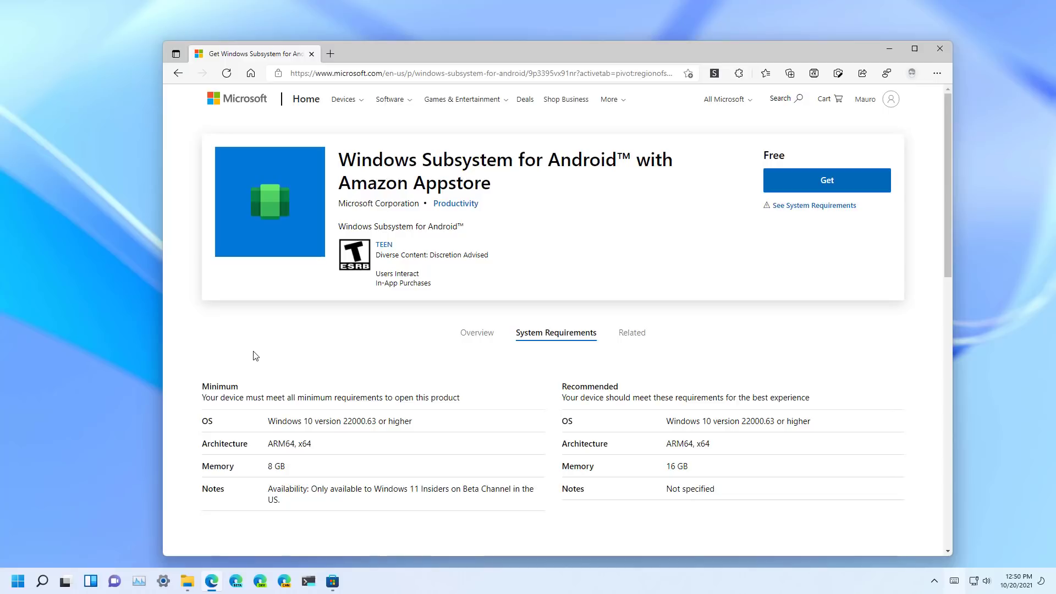
- Search Start for "settings" to bring up the Settings app
{"action": "type", "text": "settin"}
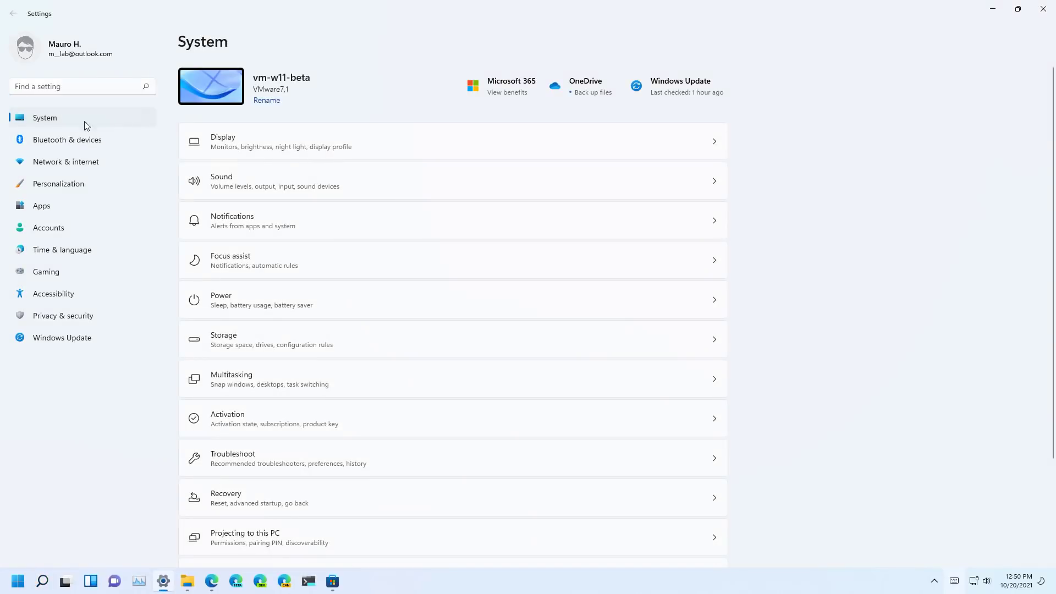
- Scroll the About page to review 8 GB RAM, x64 and build 22000.282
{"action": "scroll", "scroll_direction": "down", "scroll_amount": 3}
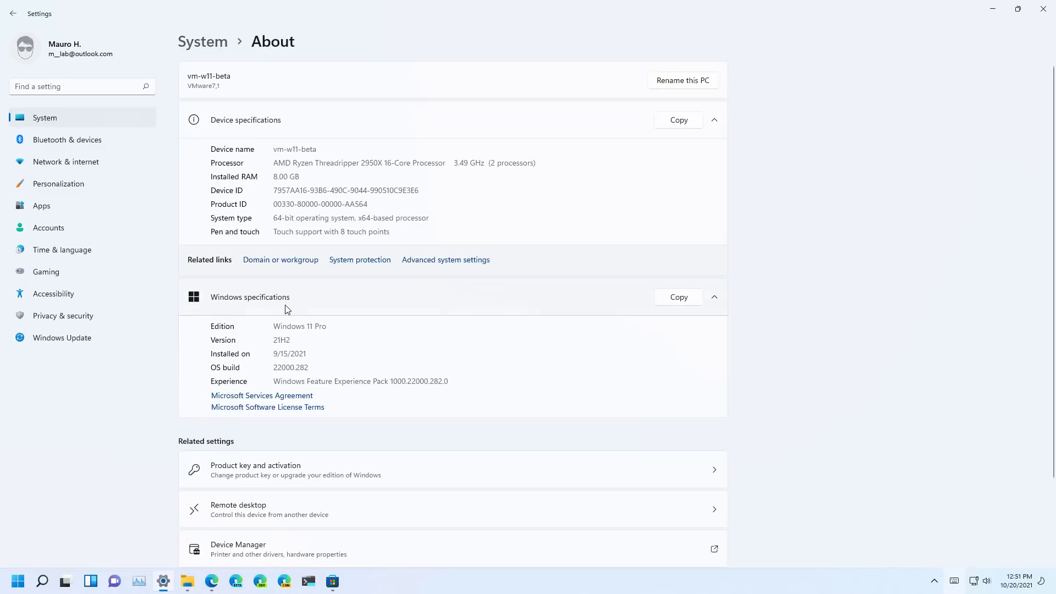
{"action": "mouse_move", "coordinate": [244, 376]}
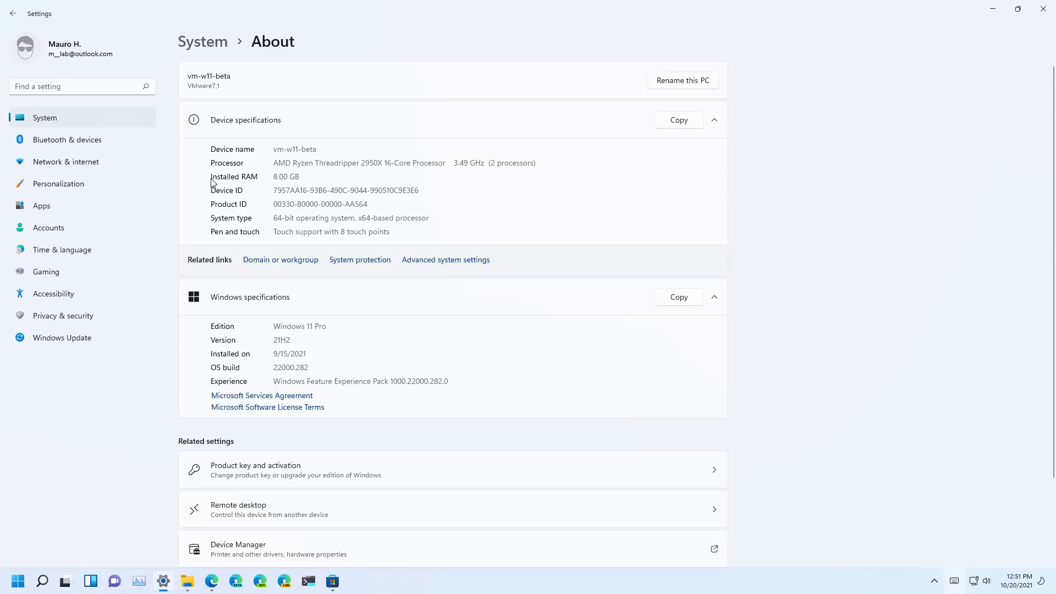
{"action": "mouse_move", "coordinate": [214, 183]}
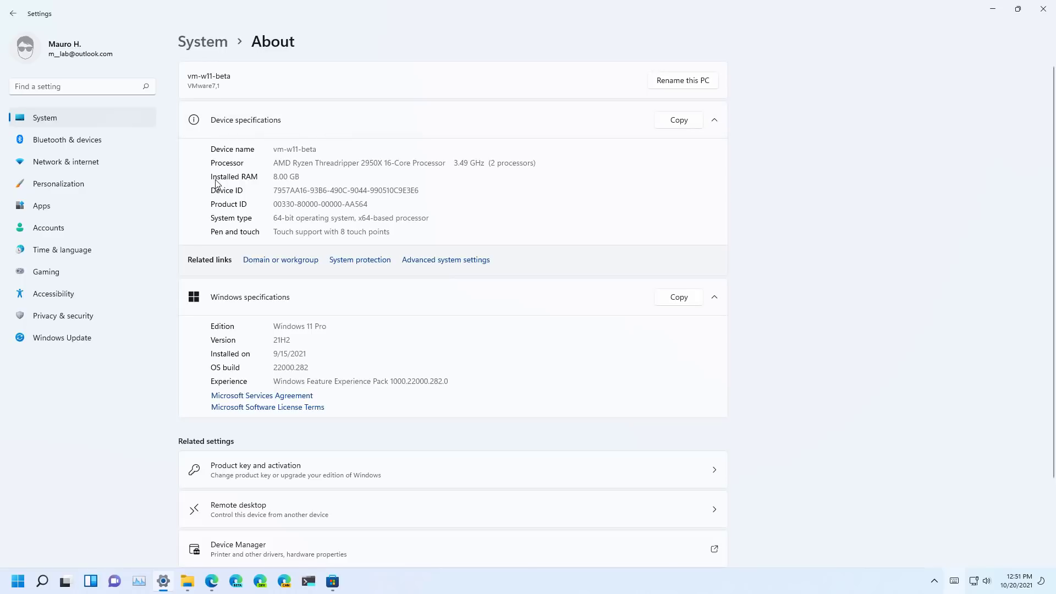
{"action": "mouse_move", "coordinate": [291, 186]}
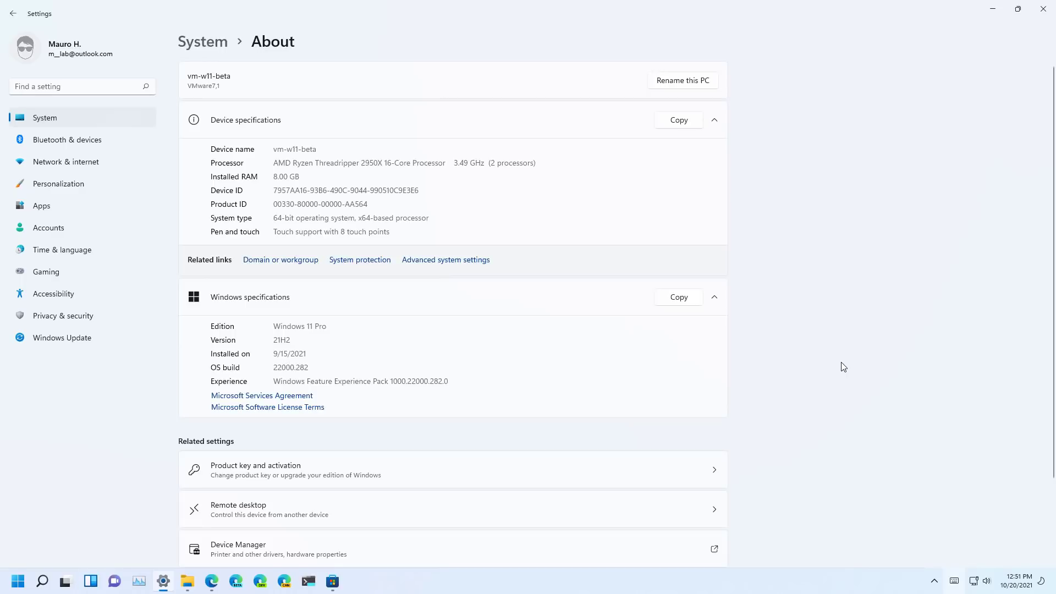
{"action": "mouse_move", "coordinate": [264, 432]}
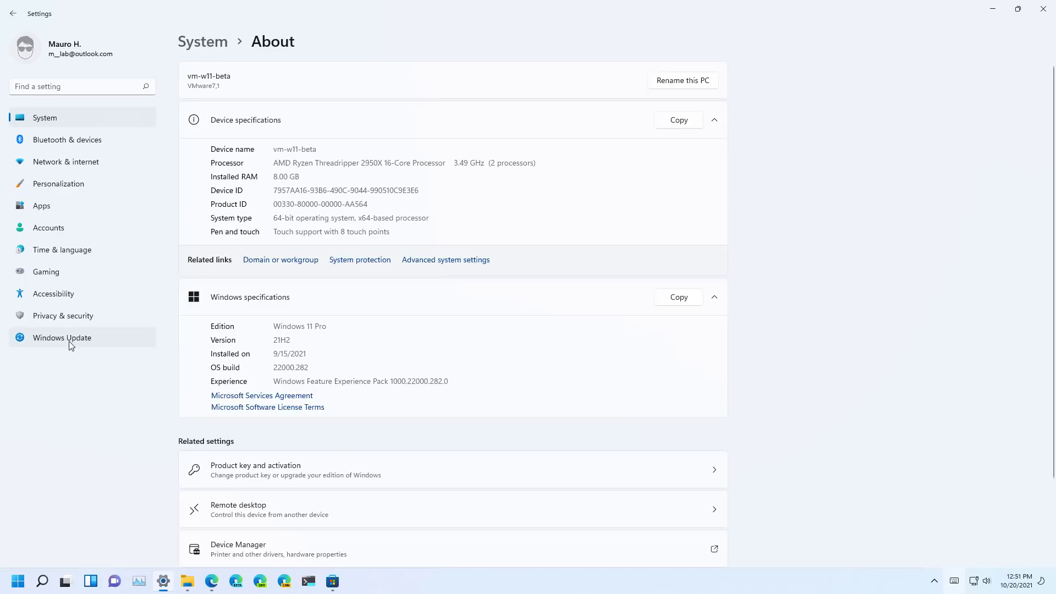
- Go to Windows Update > Windows Insider Program and check the Beta Channel setting
{"action": "left_click", "coordinate": [62, 337]}
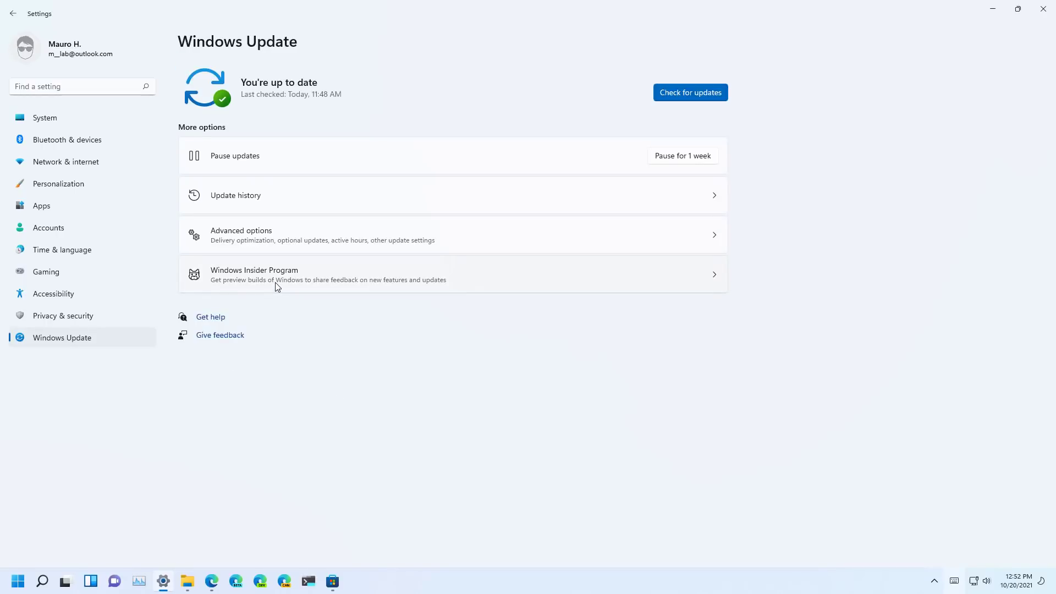
{"action": "left_click", "coordinate": [255, 274]}
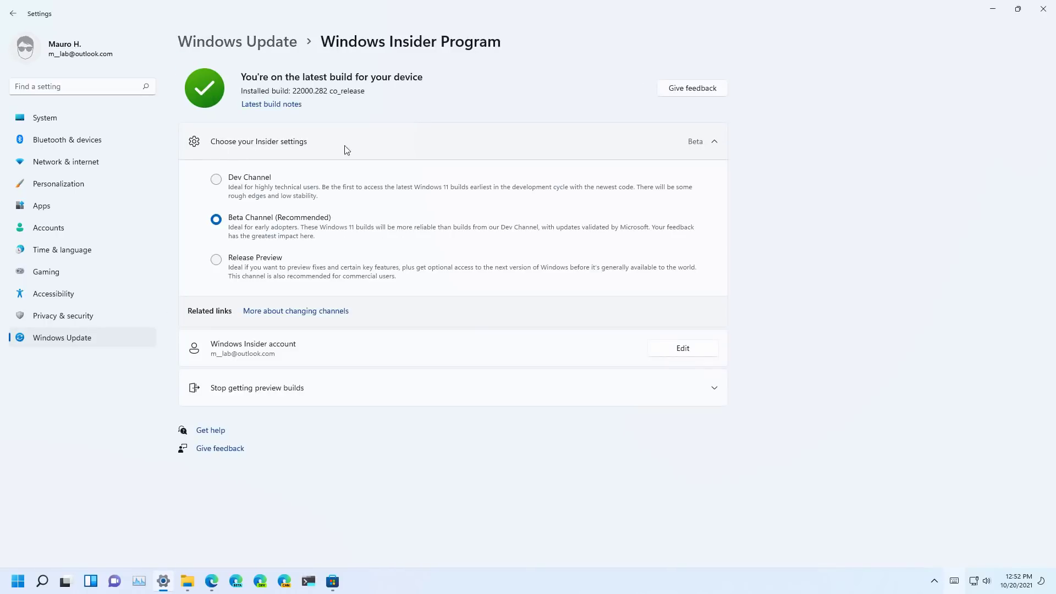
{"action": "mouse_move", "coordinate": [363, 232]}
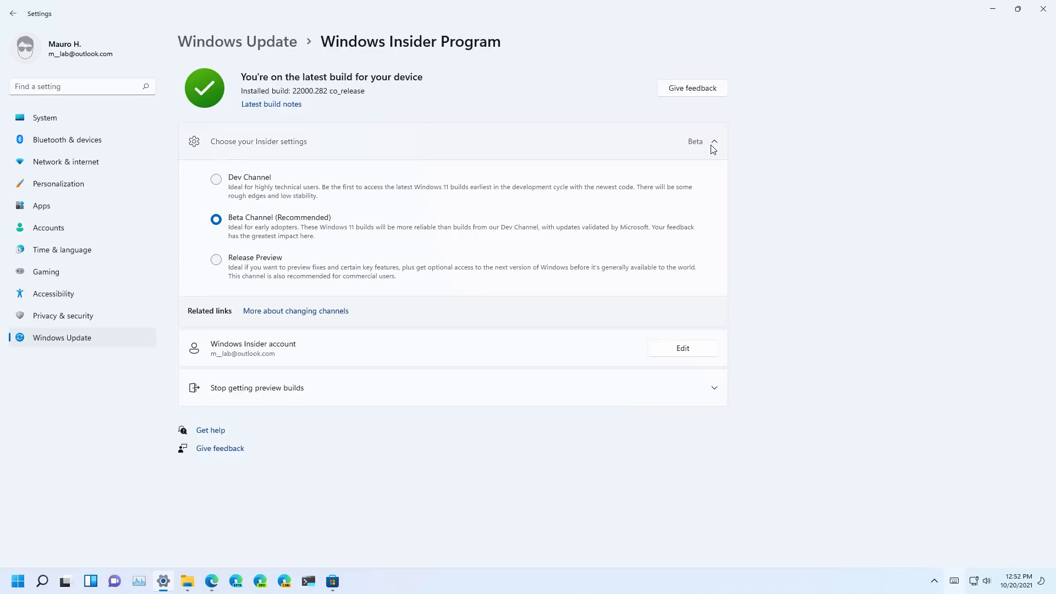
{"action": "left_click", "coordinate": [714, 141]}
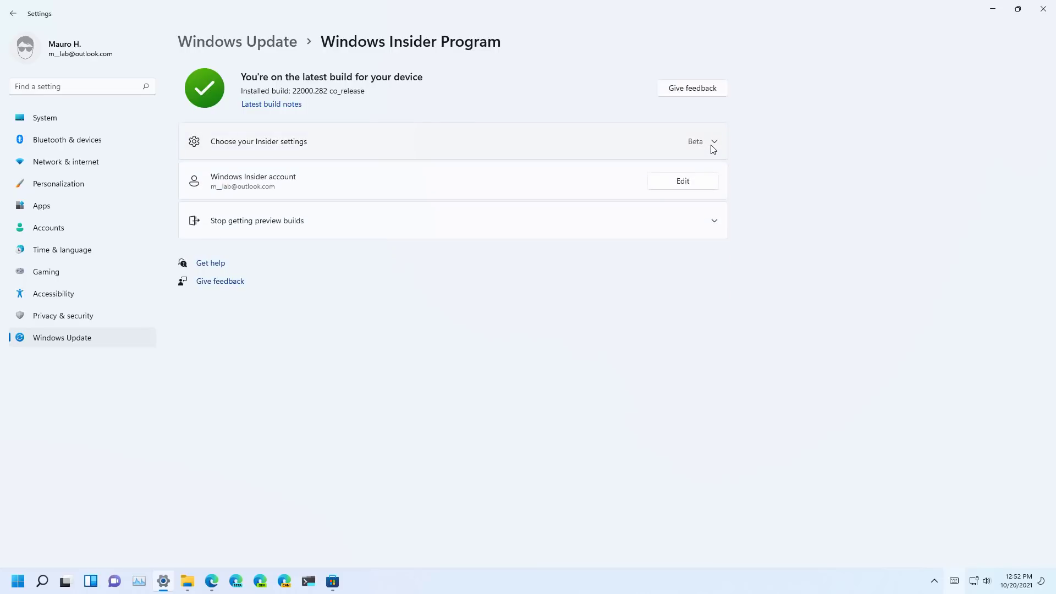
{"action": "mouse_move", "coordinate": [713, 146]}
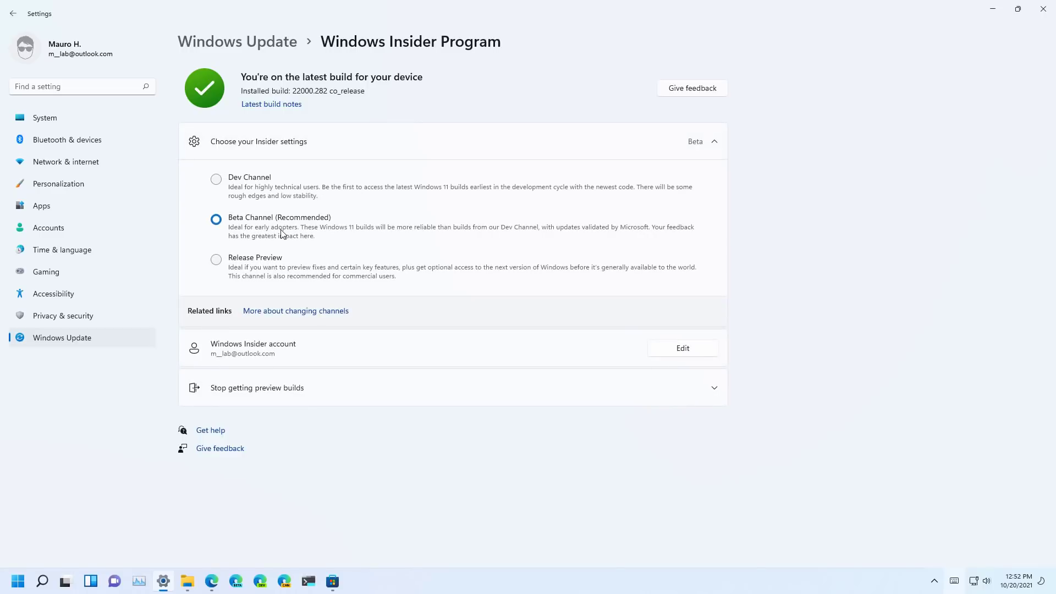
{"action": "mouse_move", "coordinate": [817, 191]}
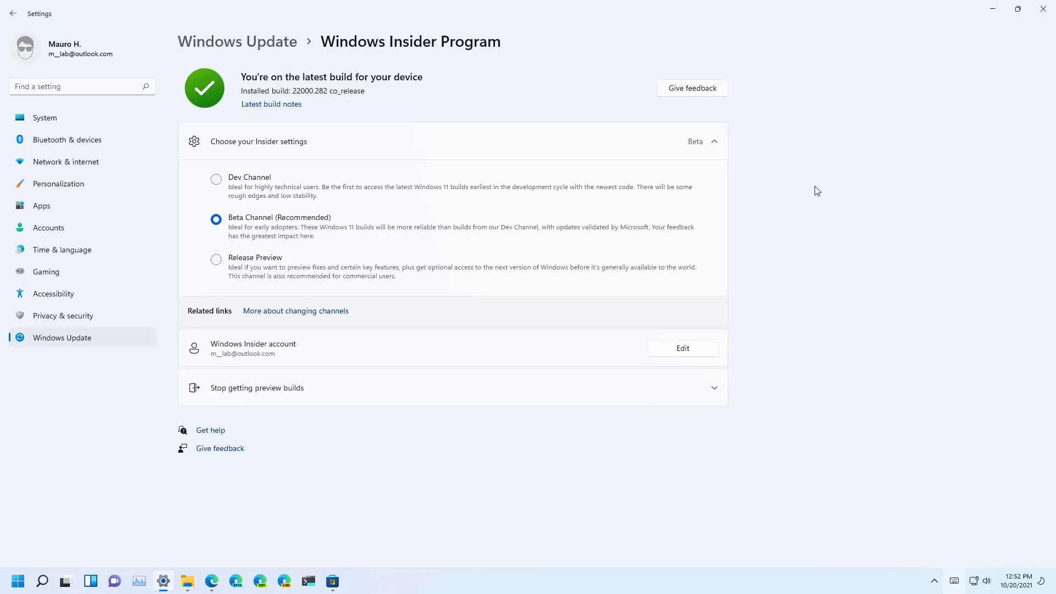
{"action": "mouse_move", "coordinate": [474, 481]}
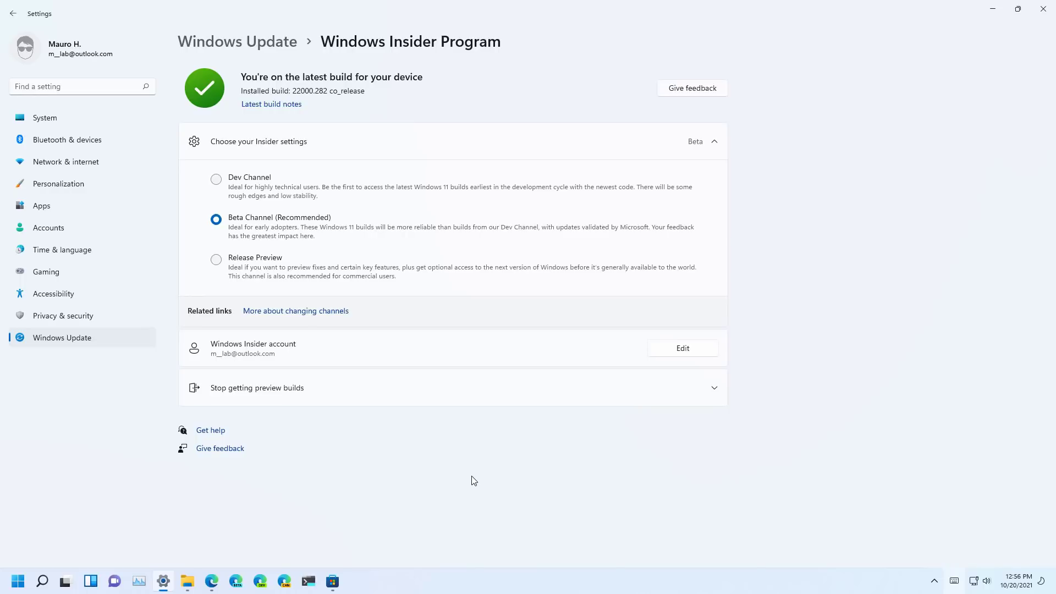
- Search the Start menu for "turn" to find Turn Windows features on or off
{"action": "left_click", "coordinate": [17, 580]}
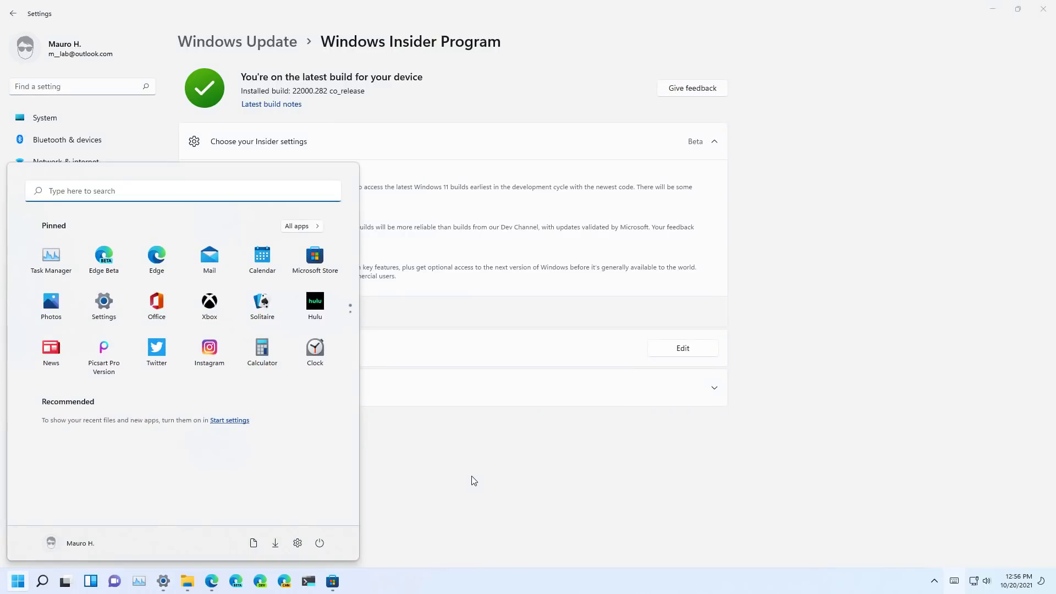
{"action": "type", "text": "turn"}
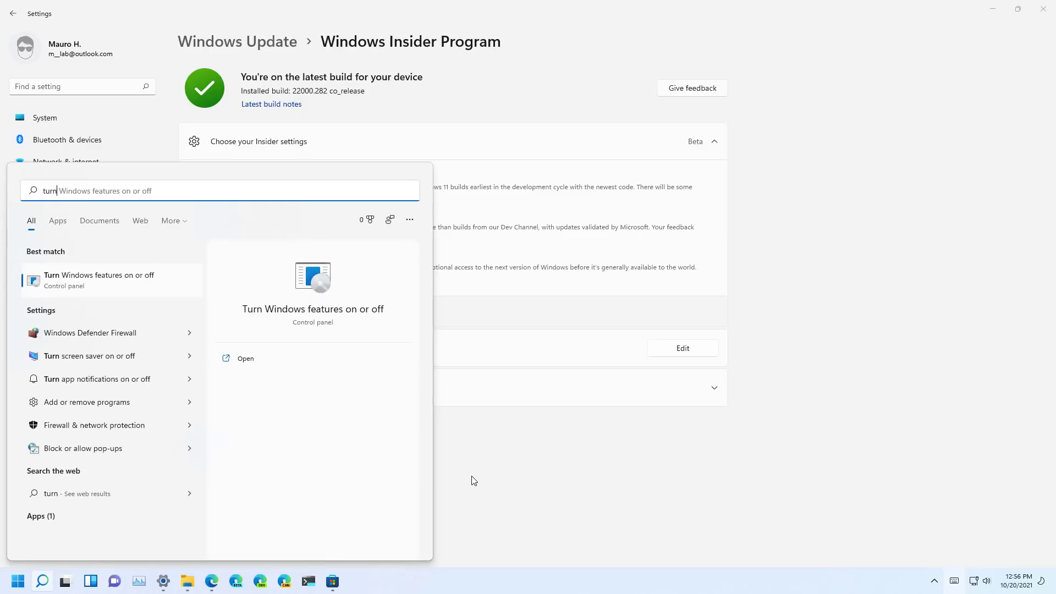
{"action": "mouse_move", "coordinate": [117, 285]}
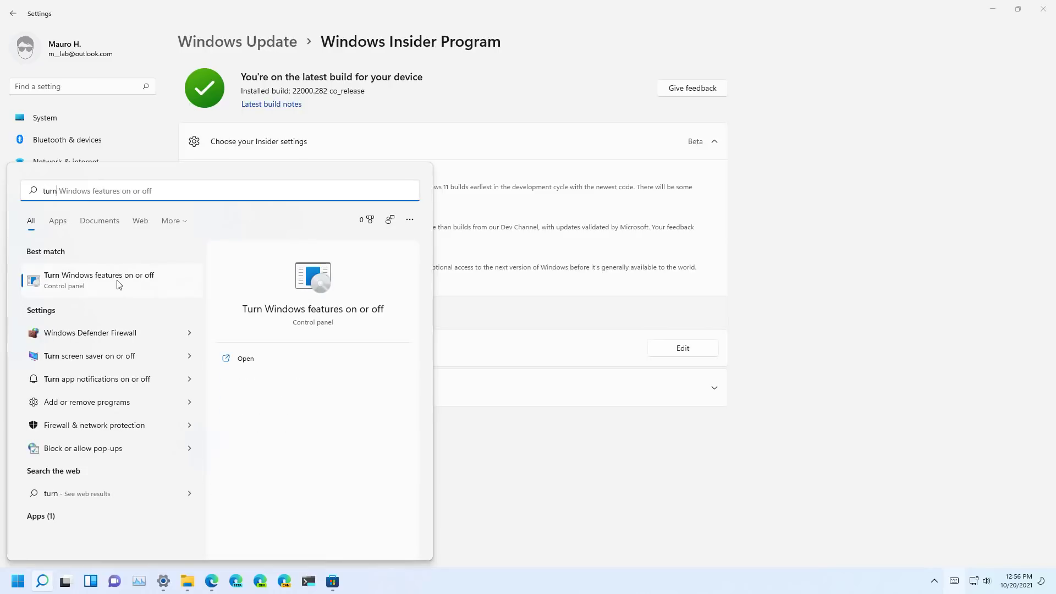
- Turn on Virtual Machine Platform and Windows Hypervisor Platform in Windows Features and apply
{"action": "left_click", "coordinate": [99, 276]}
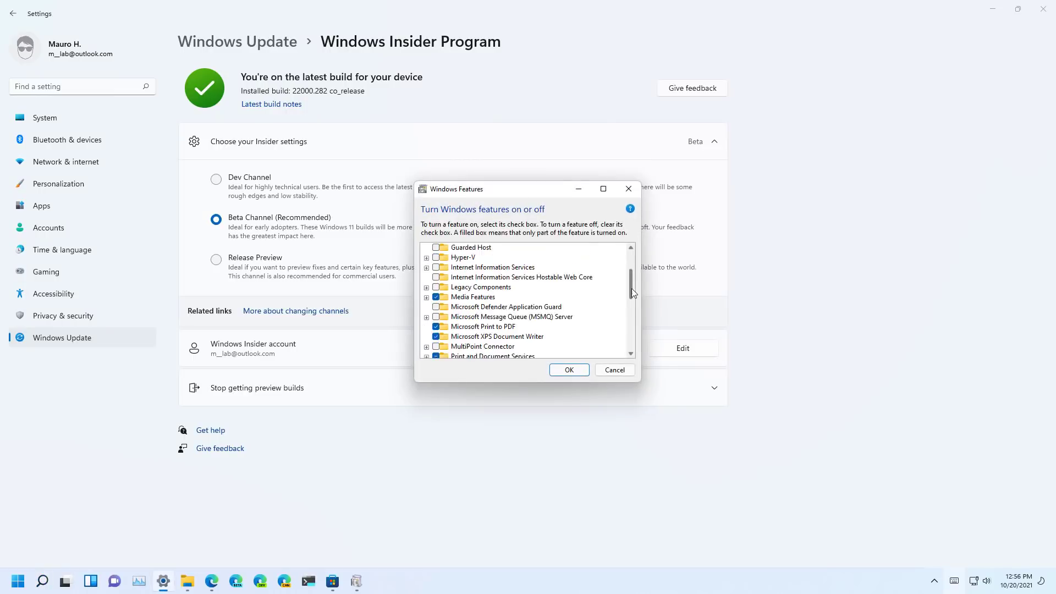
{"action": "scroll", "scroll_direction": "down", "scroll_amount": 3}
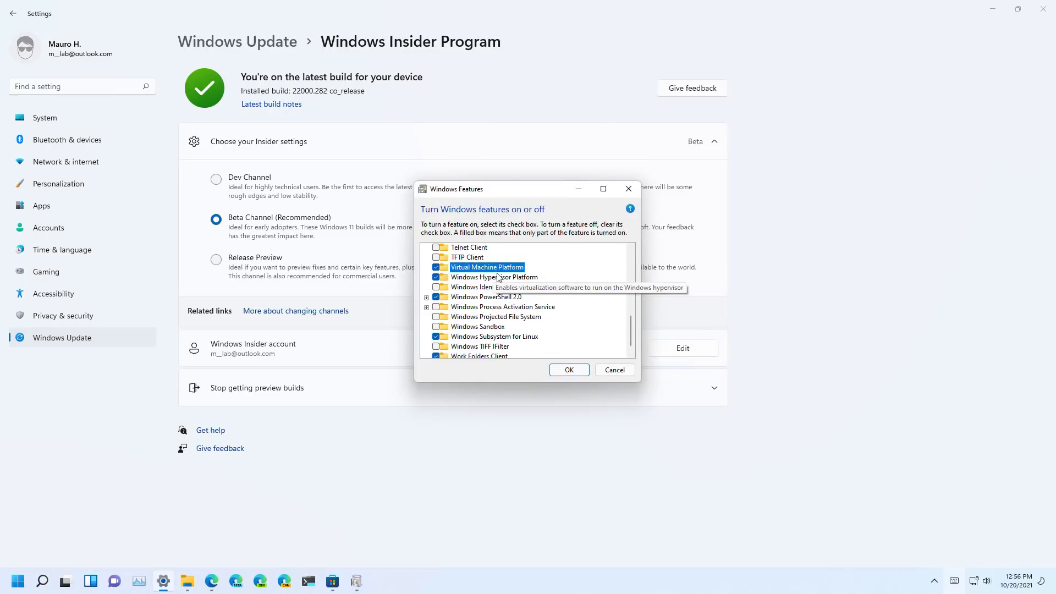
{"action": "left_click", "coordinate": [494, 277]}
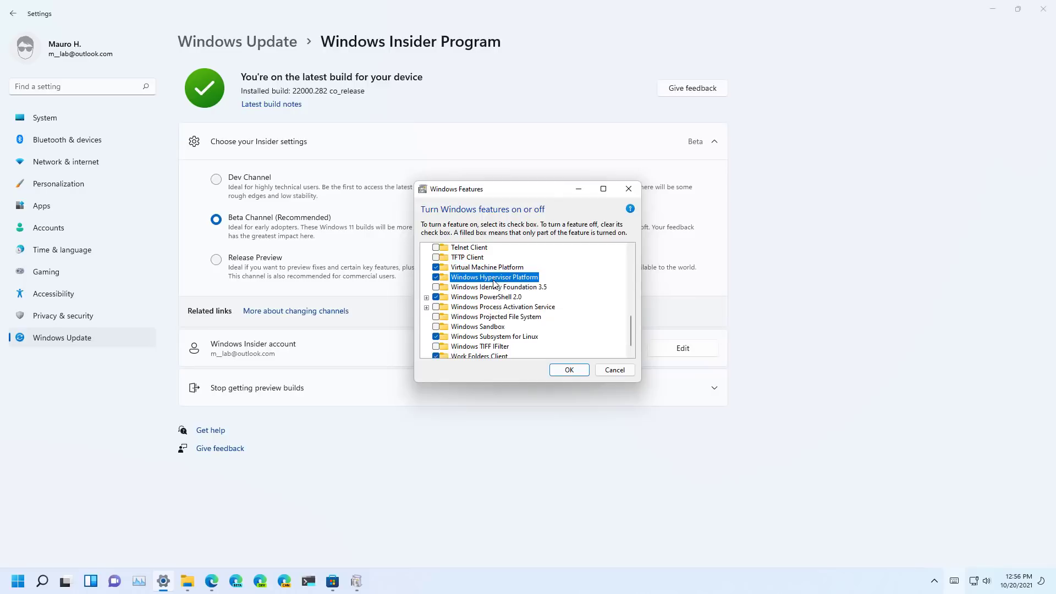
{"action": "mouse_move", "coordinate": [457, 285]}
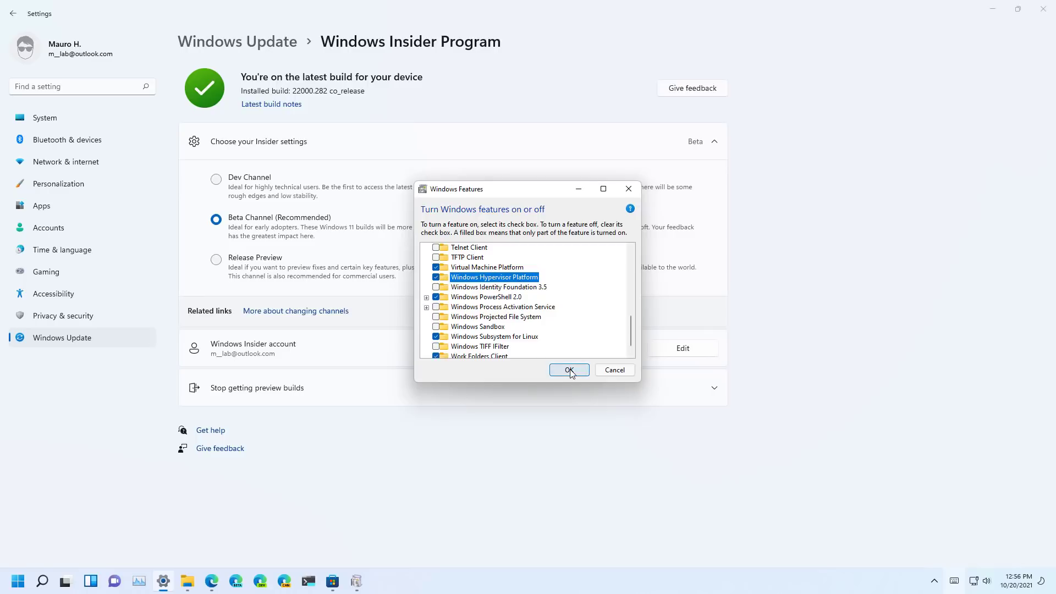
{"action": "left_click", "coordinate": [569, 369]}
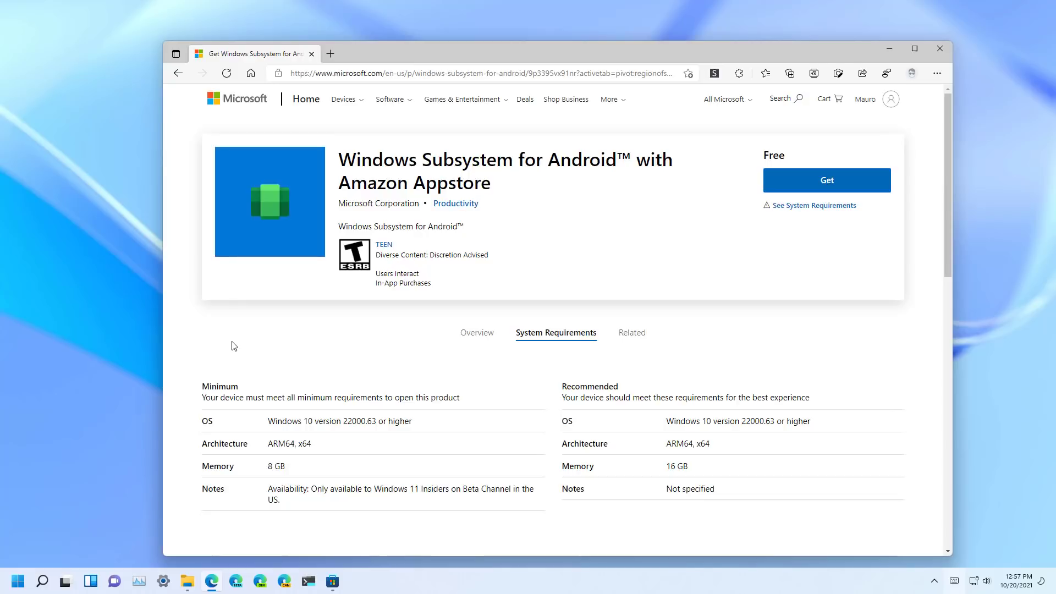
{"action": "mouse_move", "coordinate": [236, 356]}
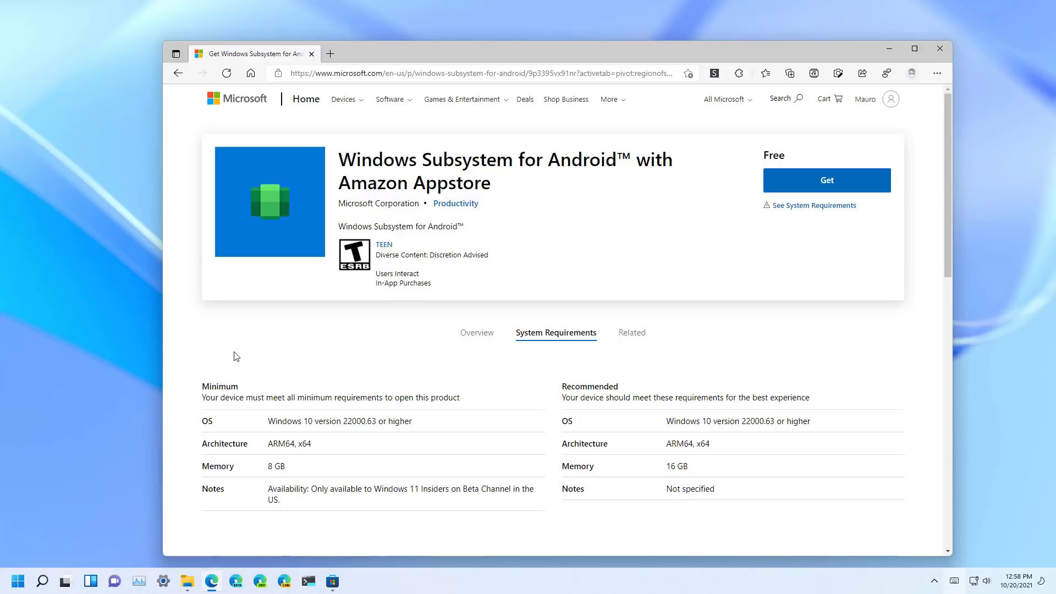
- Use Get on the Windows Subsystem for Android product page to open Microsoft Store
{"action": "left_click", "coordinate": [826, 179]}
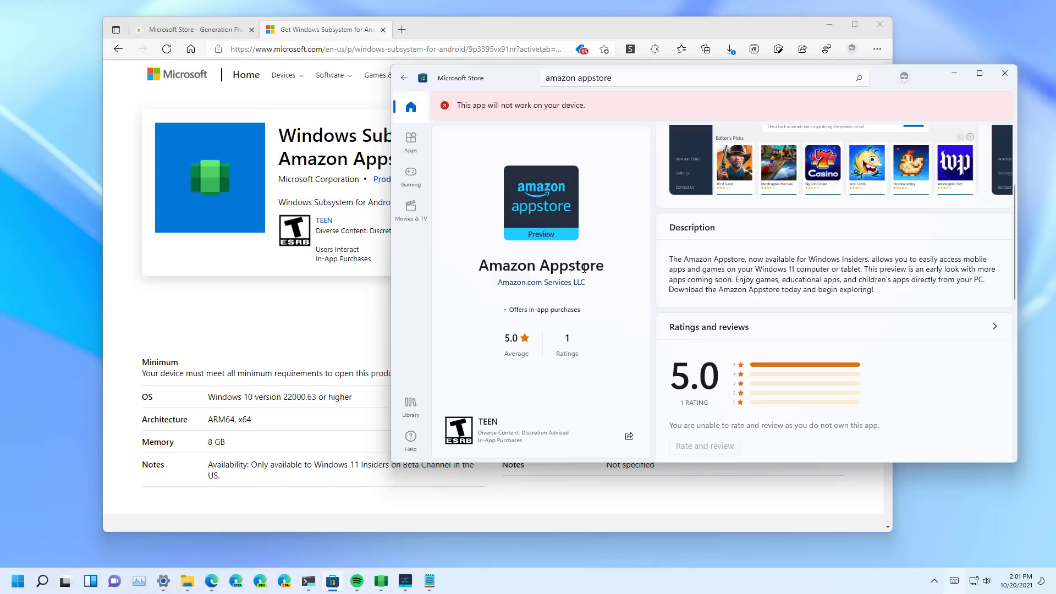
{"action": "mouse_move", "coordinate": [924, 81]}
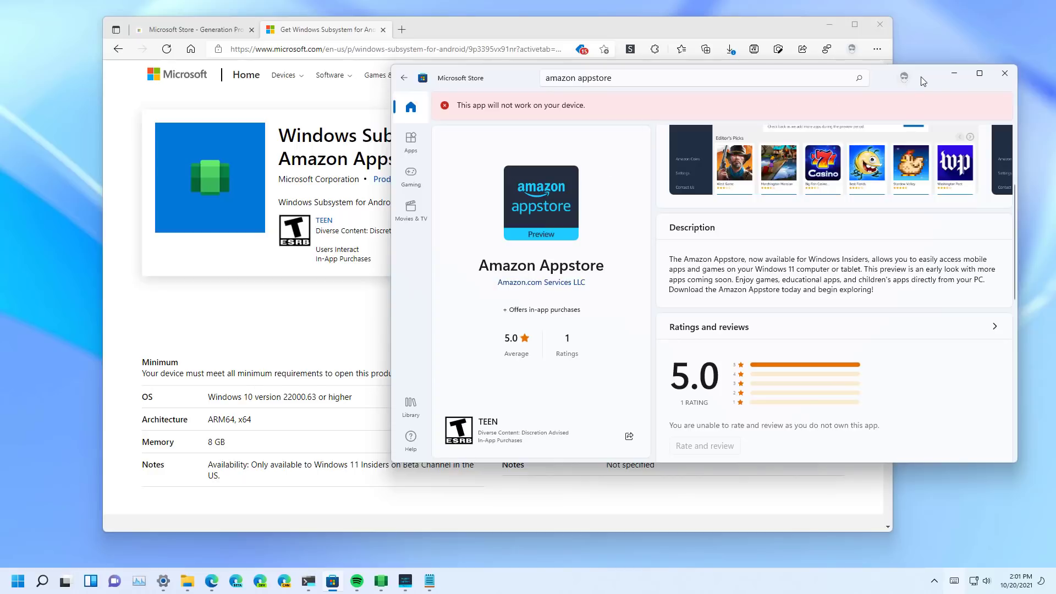
- Maximize the Microsoft Store window on the Amazon Appstore page
{"action": "left_click", "coordinate": [979, 73]}
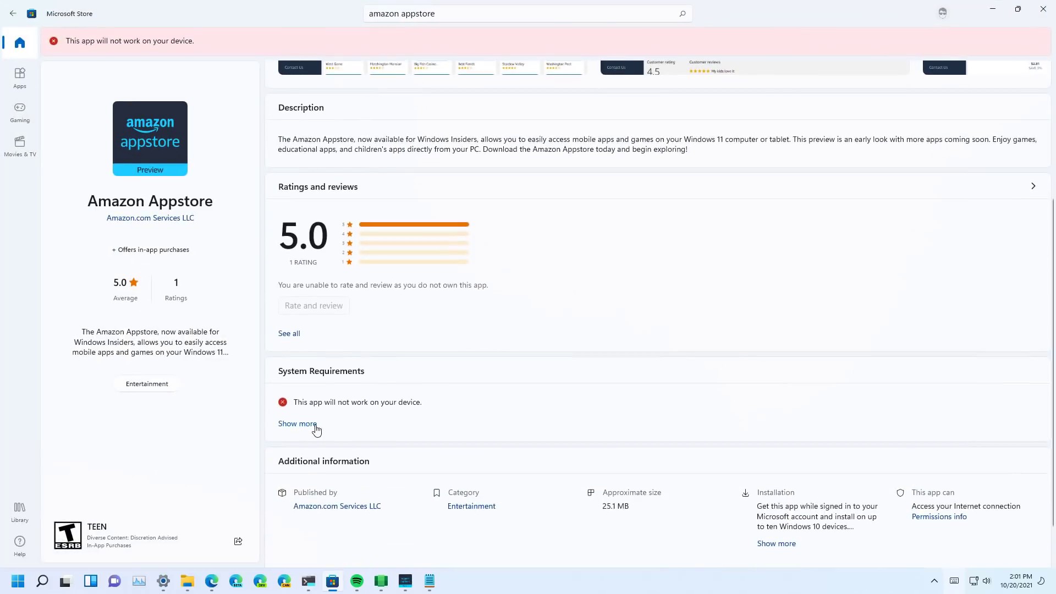
{"action": "left_click", "coordinate": [294, 423]}
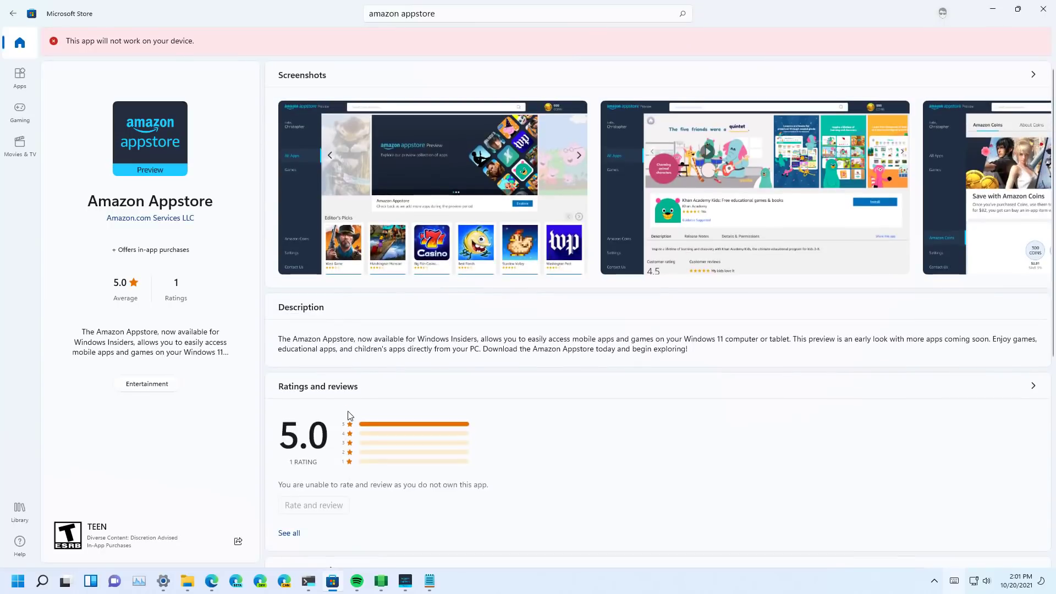
{"action": "mouse_move", "coordinate": [116, 52]}
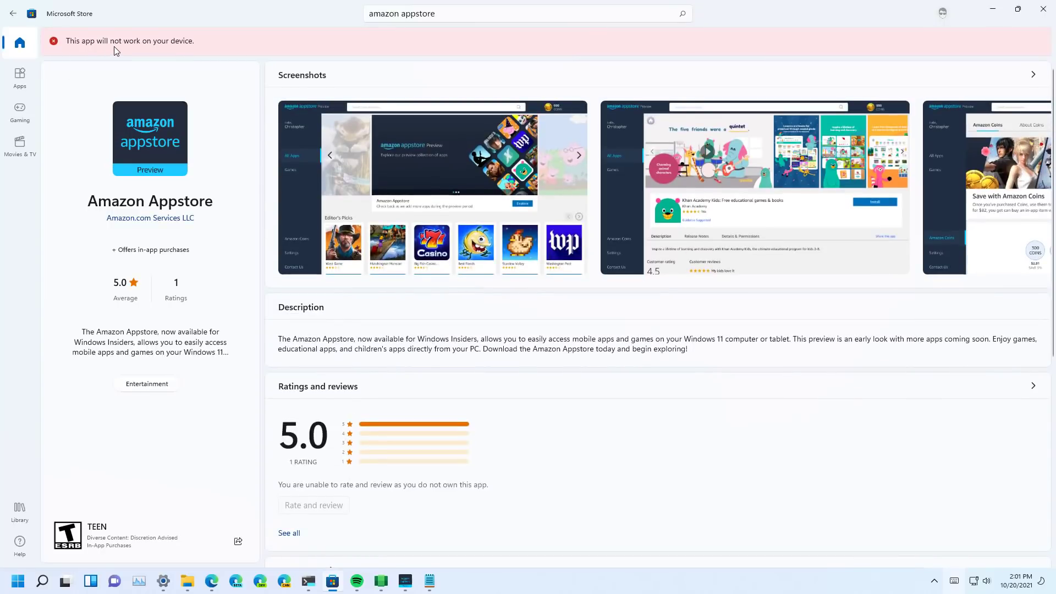
{"action": "mouse_move", "coordinate": [214, 187]}
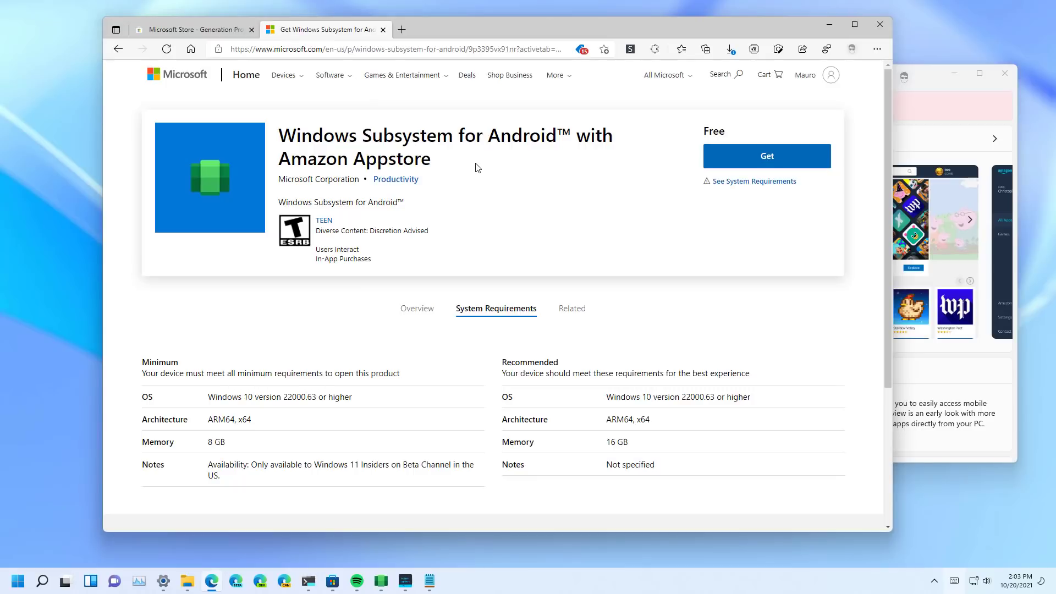
{"action": "mouse_move", "coordinate": [909, 106]}
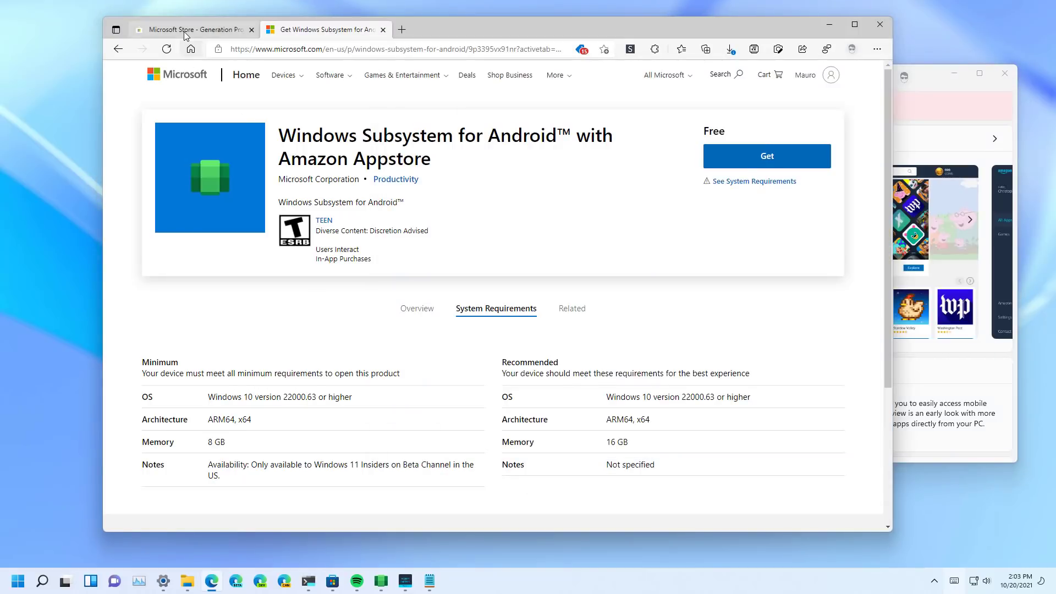
- Generate rg-adguard download links and find the WindowsSubsystemForAndroid .msixbundle
{"action": "left_click", "coordinate": [192, 29]}
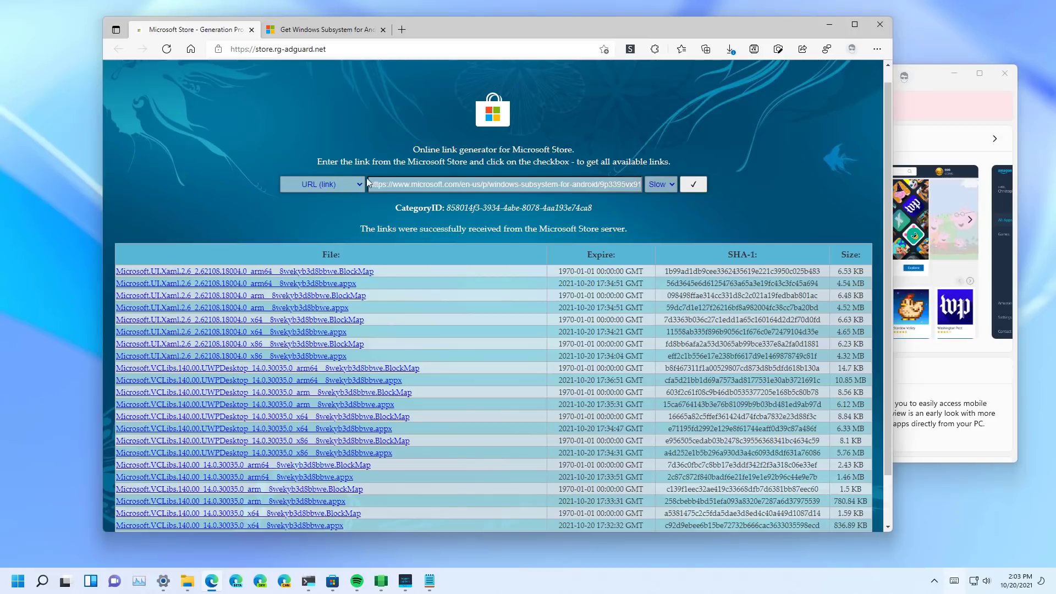
{"action": "left_click", "coordinate": [323, 30]}
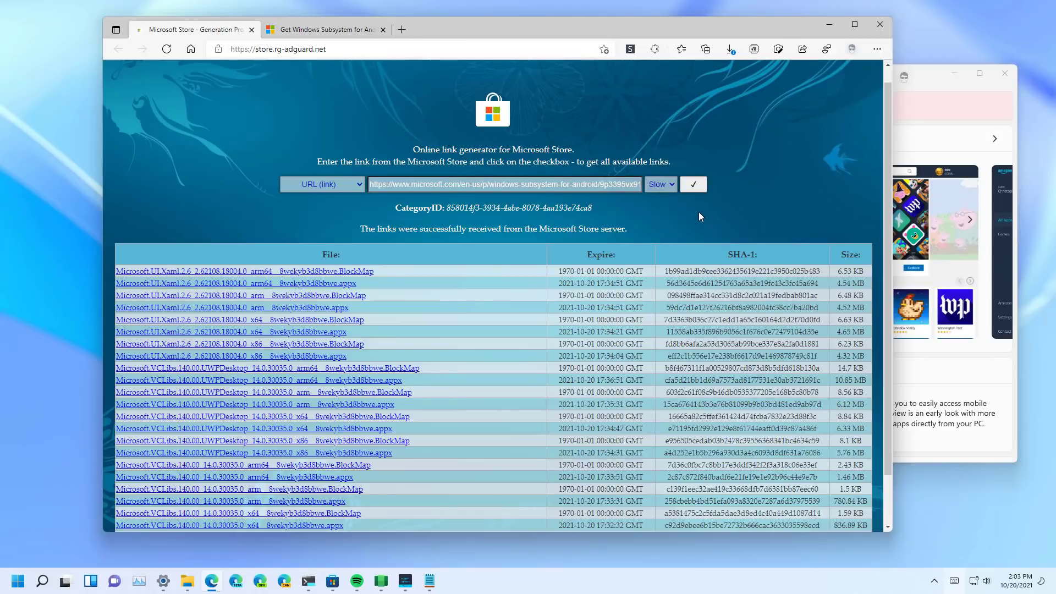
{"action": "scroll", "scroll_direction": "down", "scroll_amount": 3}
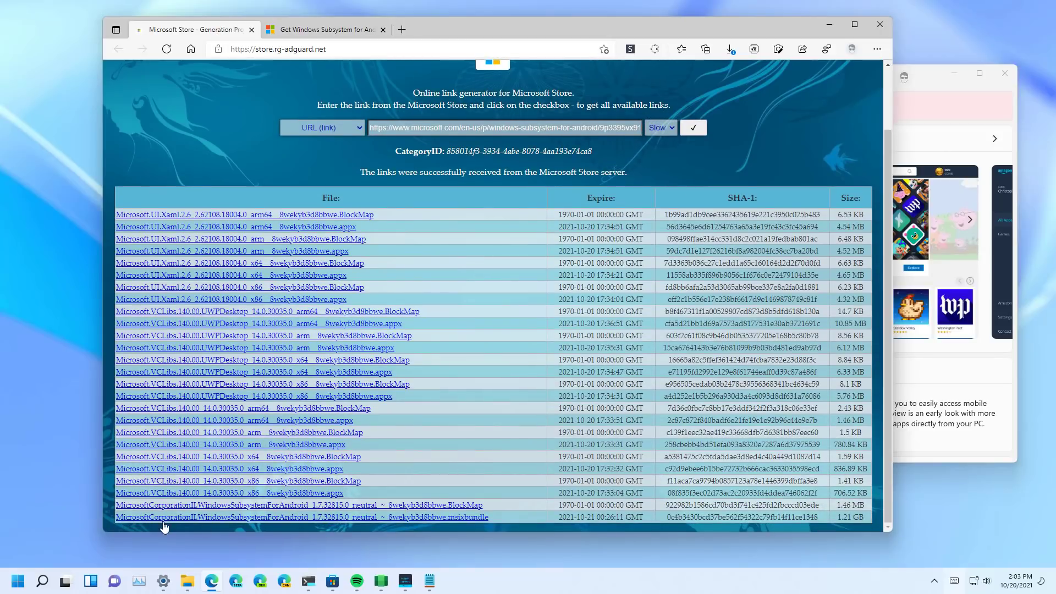
{"action": "mouse_move", "coordinate": [467, 517]}
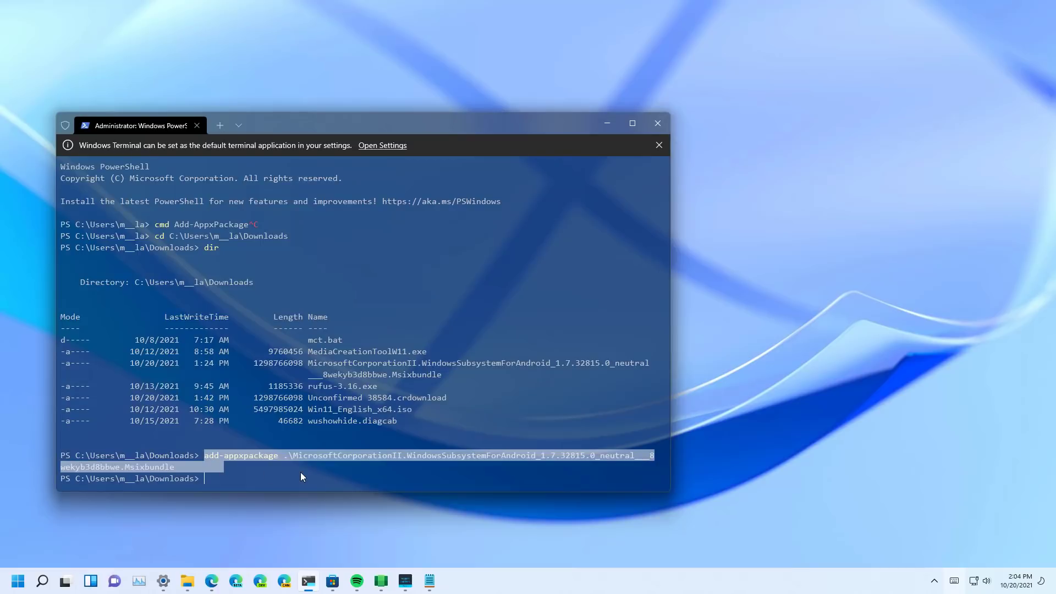
{"action": "left_click", "coordinate": [657, 124]}
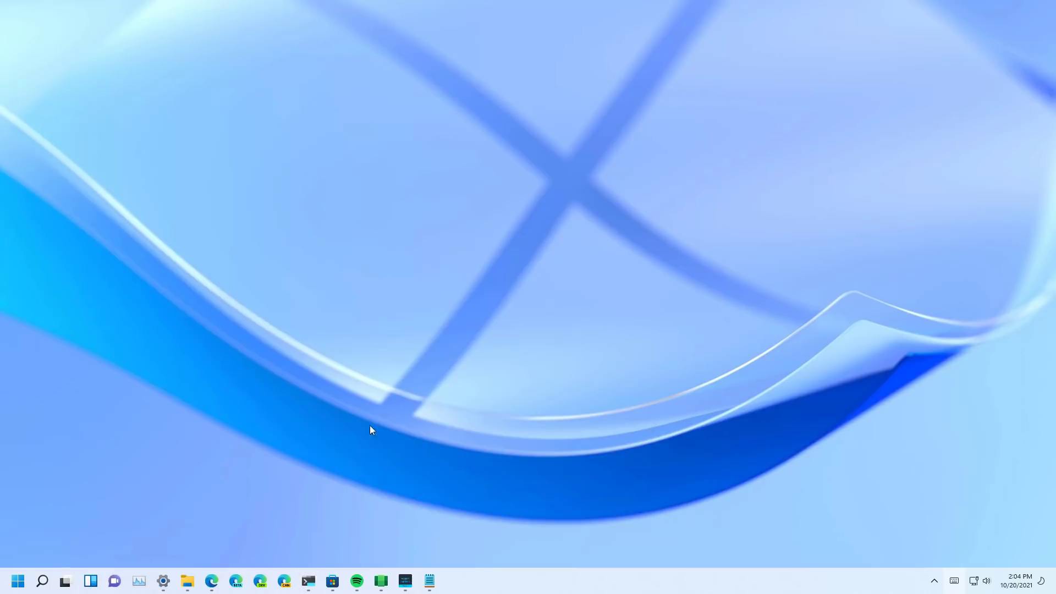
{"action": "mouse_move", "coordinate": [332, 581]}
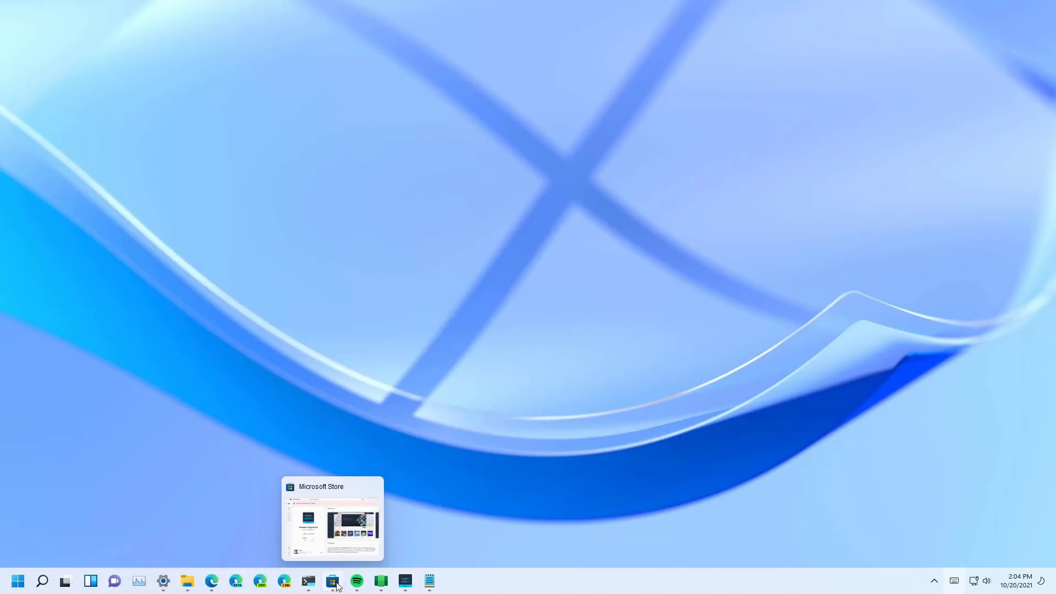
{"action": "left_click", "coordinate": [331, 517]}
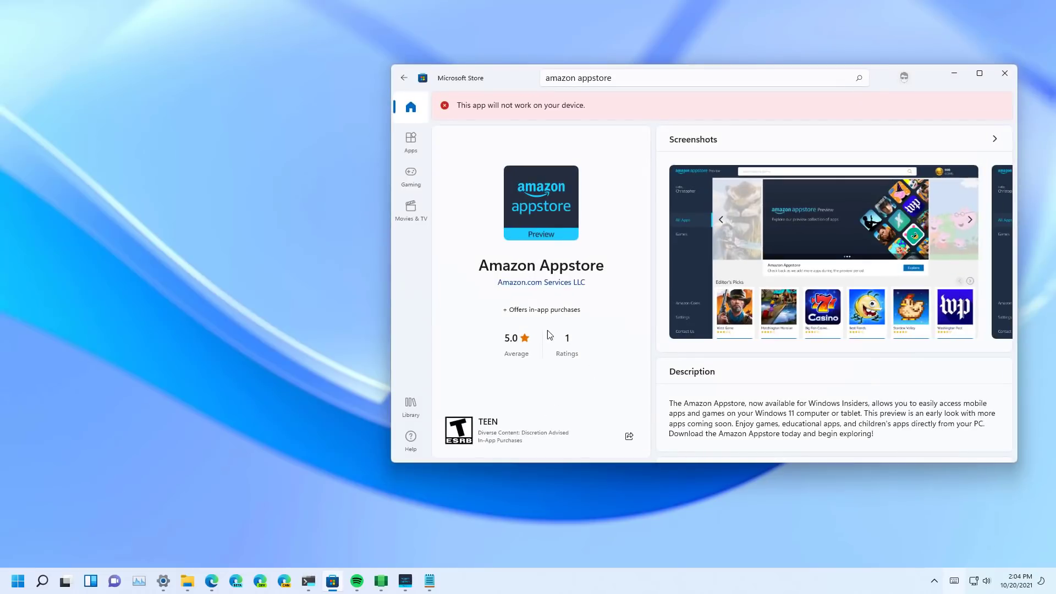
{"action": "mouse_move", "coordinate": [510, 89]}
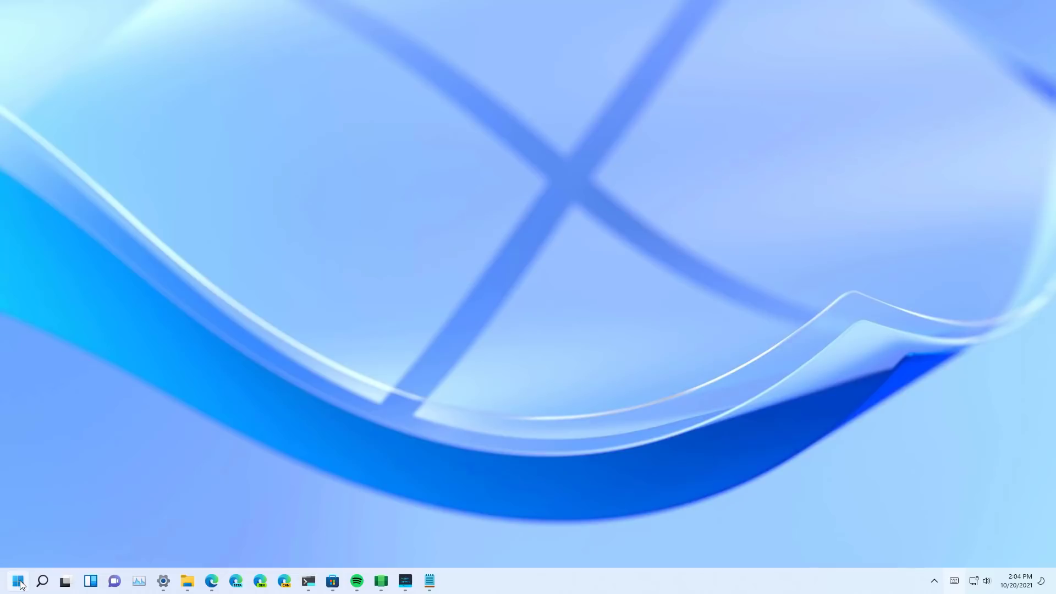
- Launch Windows Subsystem for Android from Start's All apps list under W
{"action": "left_click", "coordinate": [16, 581]}
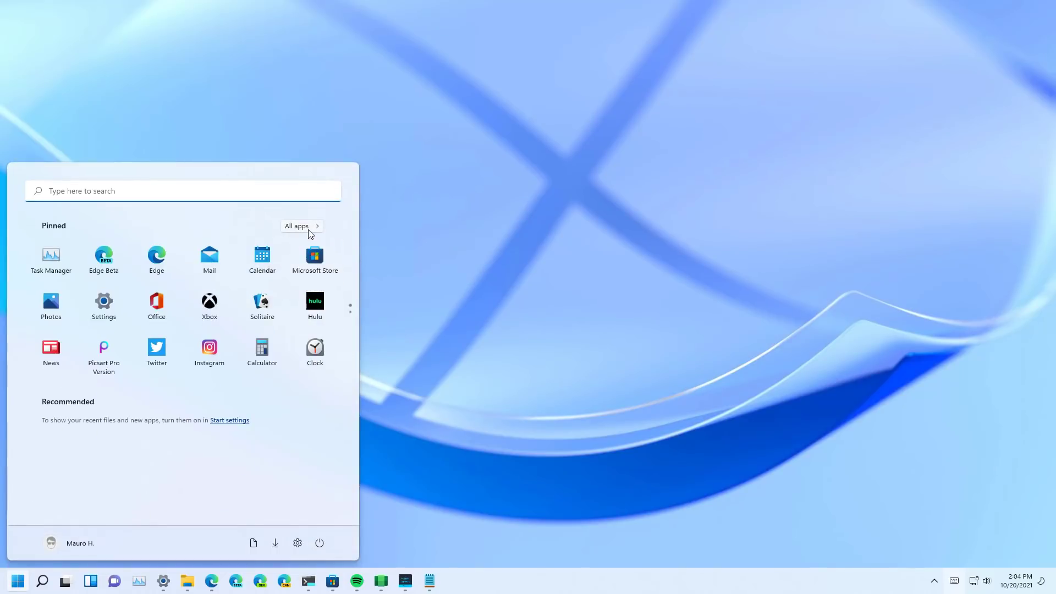
{"action": "left_click", "coordinate": [297, 226]}
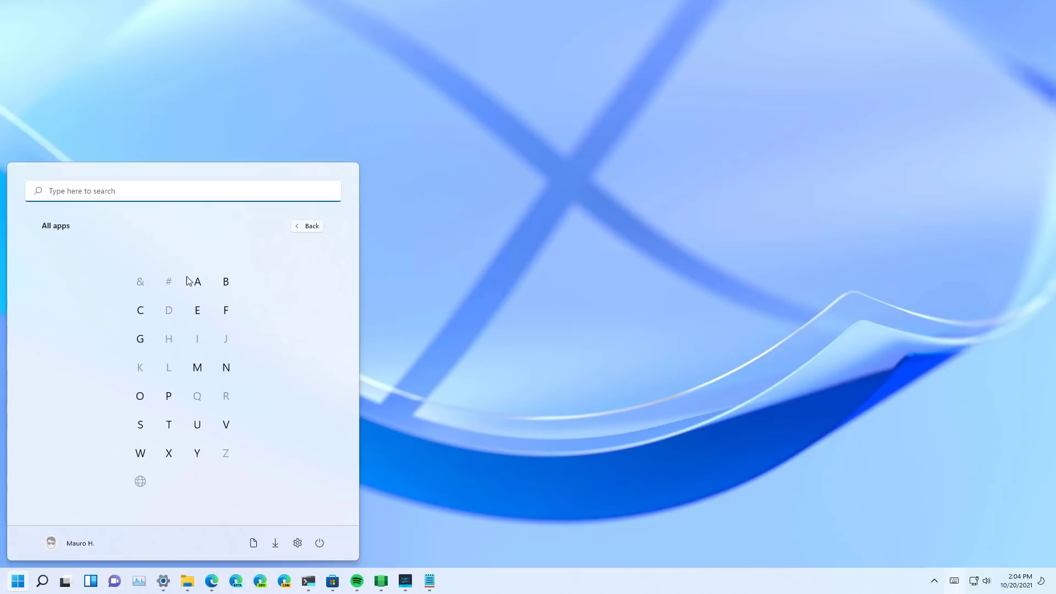
{"action": "left_click", "coordinate": [196, 281]}
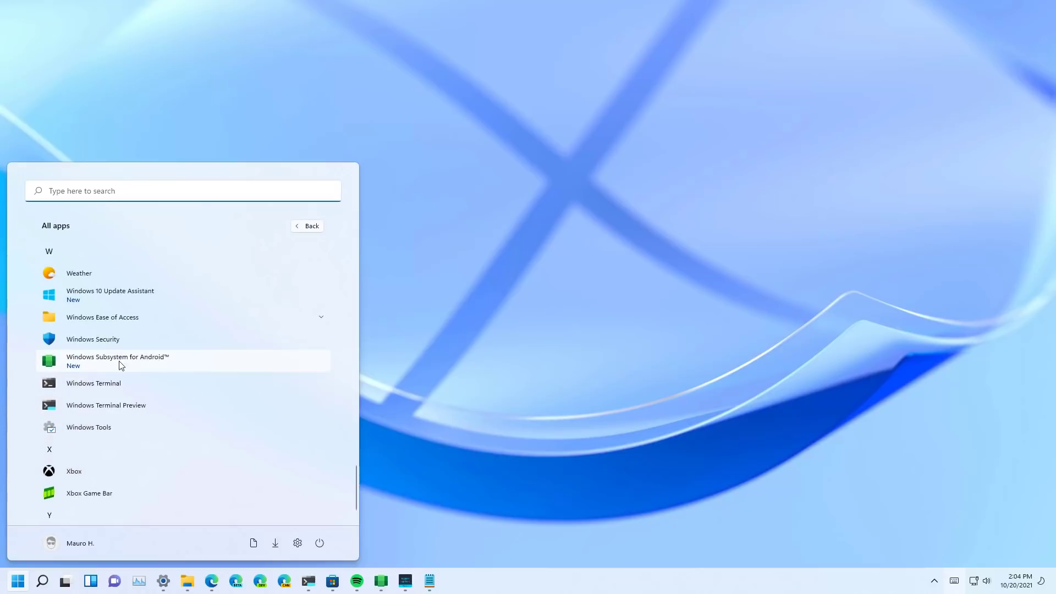
{"action": "mouse_move", "coordinate": [125, 366]}
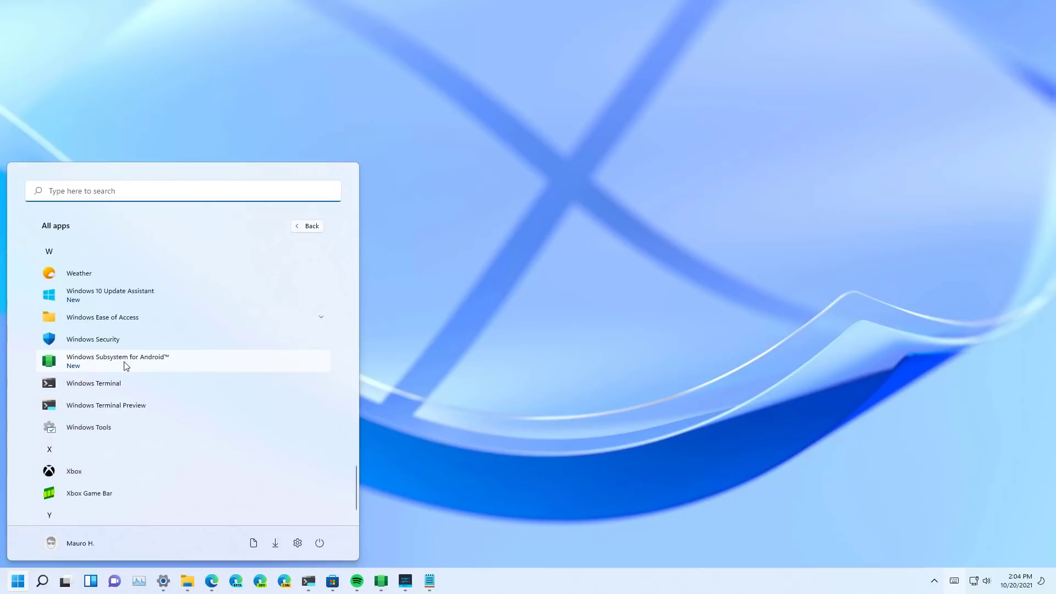
{"action": "left_click", "coordinate": [118, 361]}
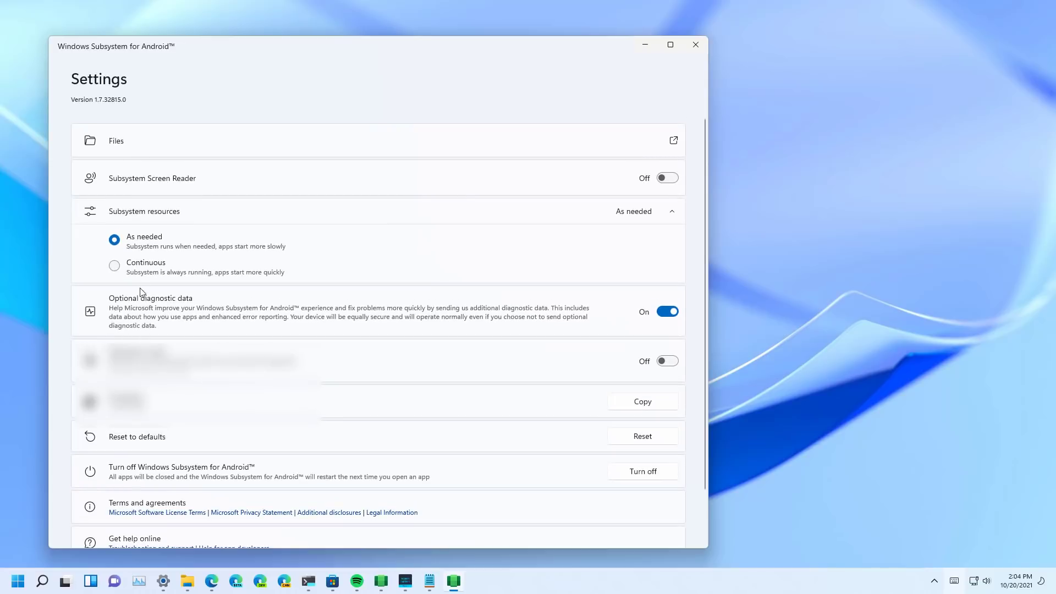
- Switch subsystem resources to Continuous, then back to As needed
{"action": "left_click", "coordinate": [114, 266]}
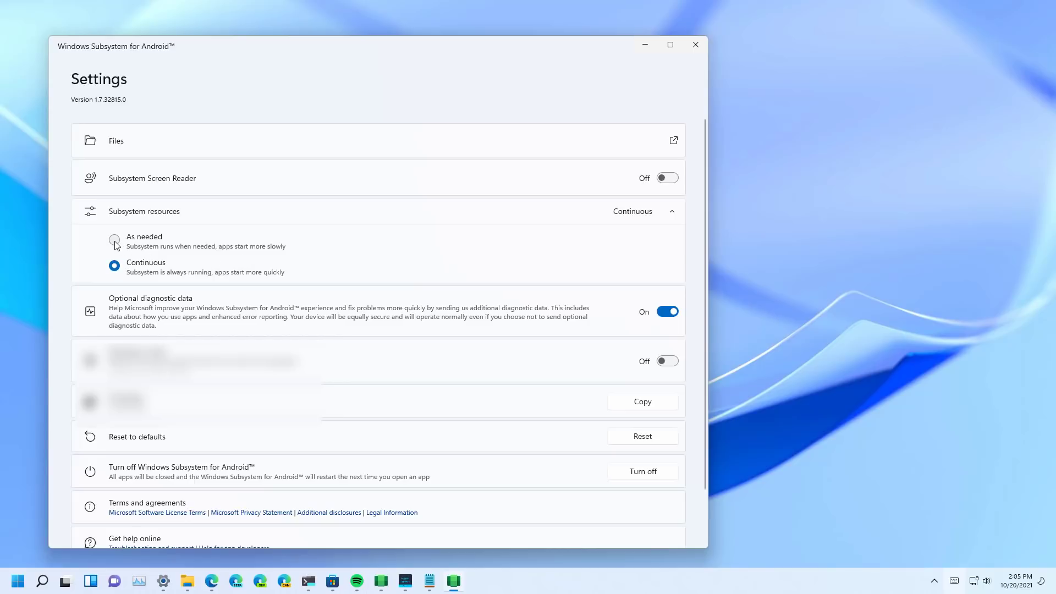
{"action": "left_click", "coordinate": [115, 240]}
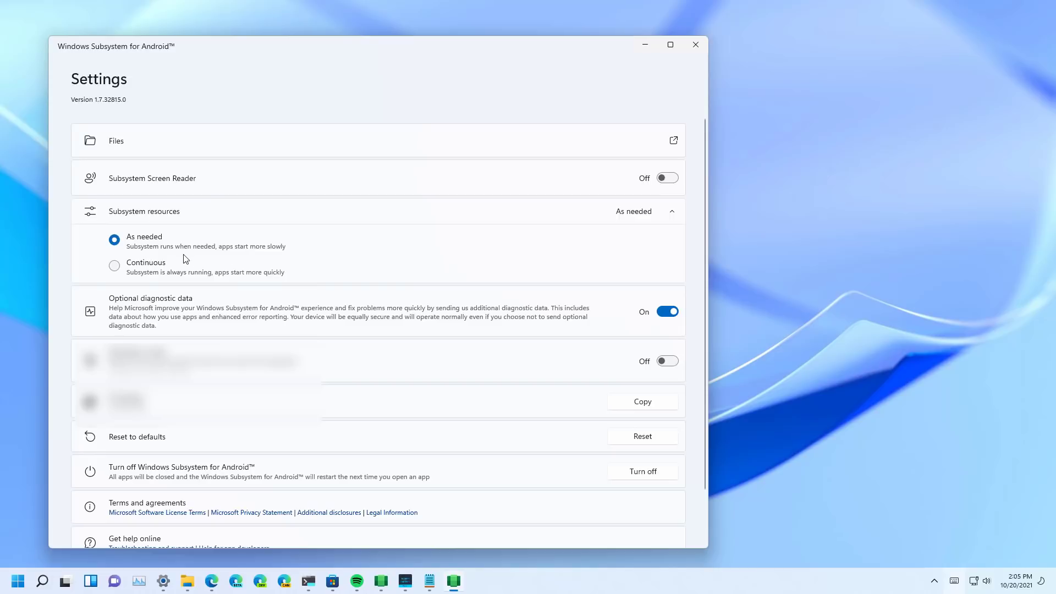
{"action": "mouse_move", "coordinate": [162, 252]}
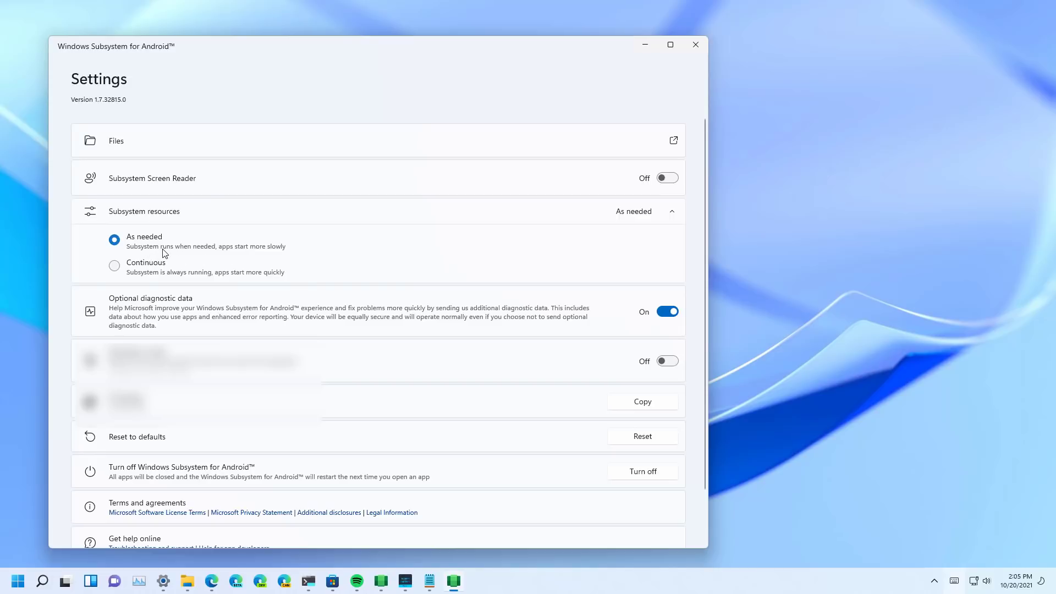
{"action": "mouse_move", "coordinate": [284, 261]}
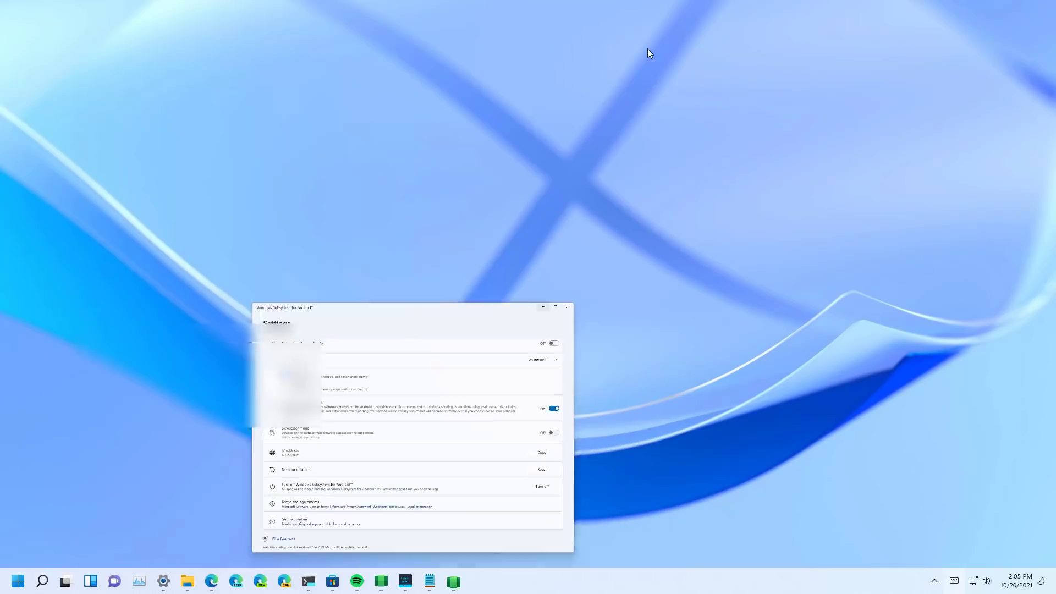
- Install Flight Tracker24 from Amazon Appstore's Editor's Picks and launch it
{"action": "left_click", "coordinate": [567, 307]}
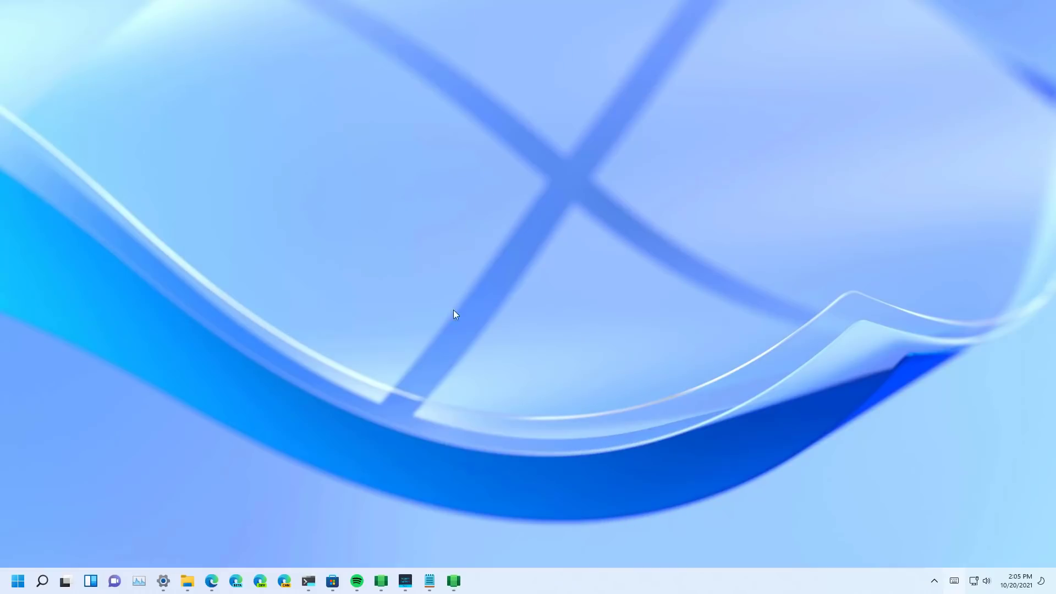
{"action": "mouse_move", "coordinate": [404, 581]}
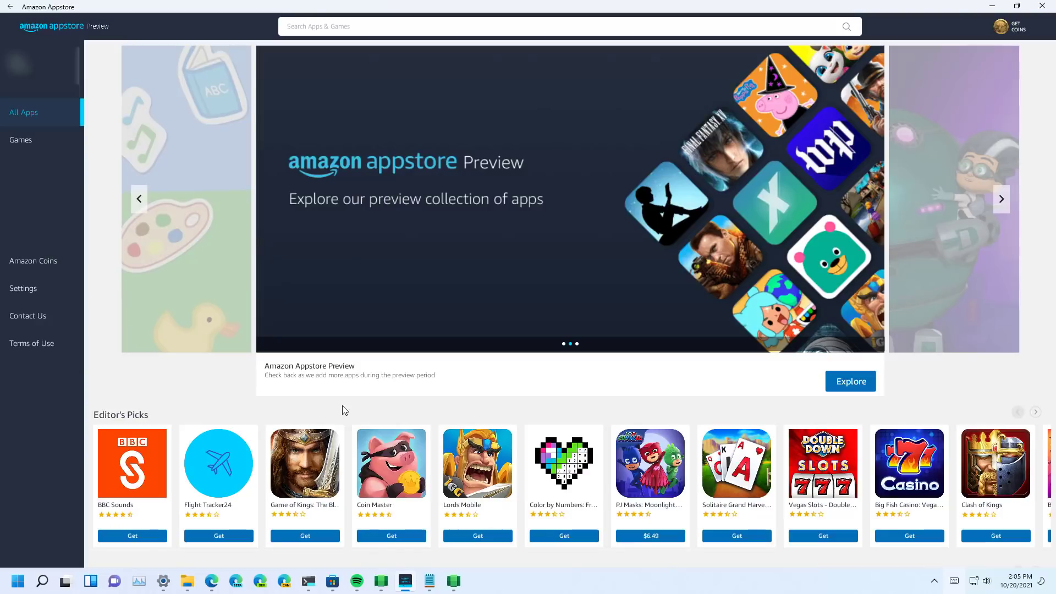
{"action": "mouse_move", "coordinate": [251, 413]}
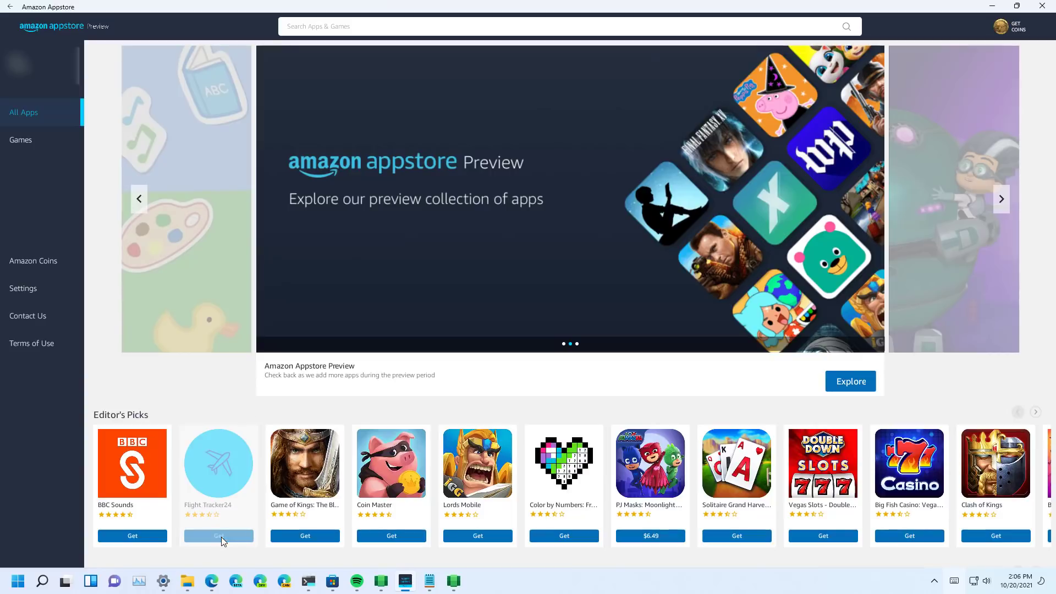
{"action": "left_click", "coordinate": [219, 535]}
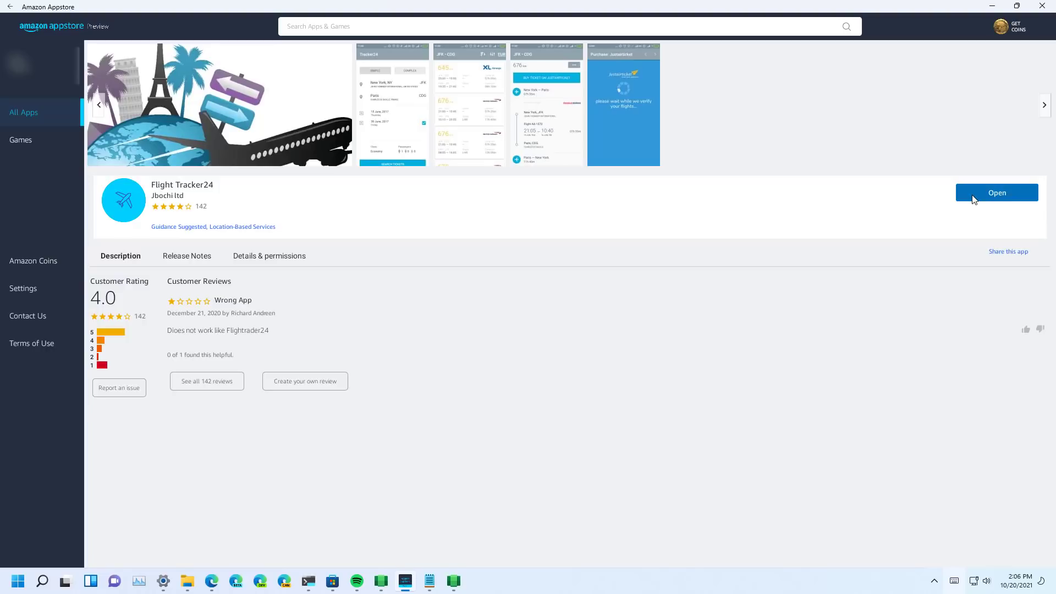
{"action": "left_click", "coordinate": [997, 192]}
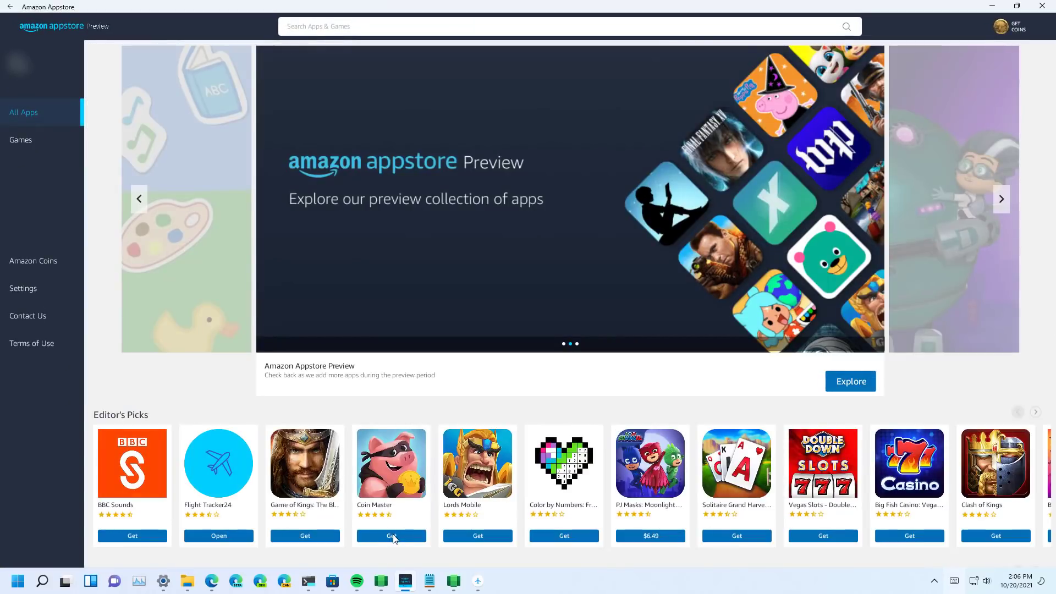
- Download Coin Master for free from the Appstore and open it once installed
{"action": "left_click", "coordinate": [391, 536]}
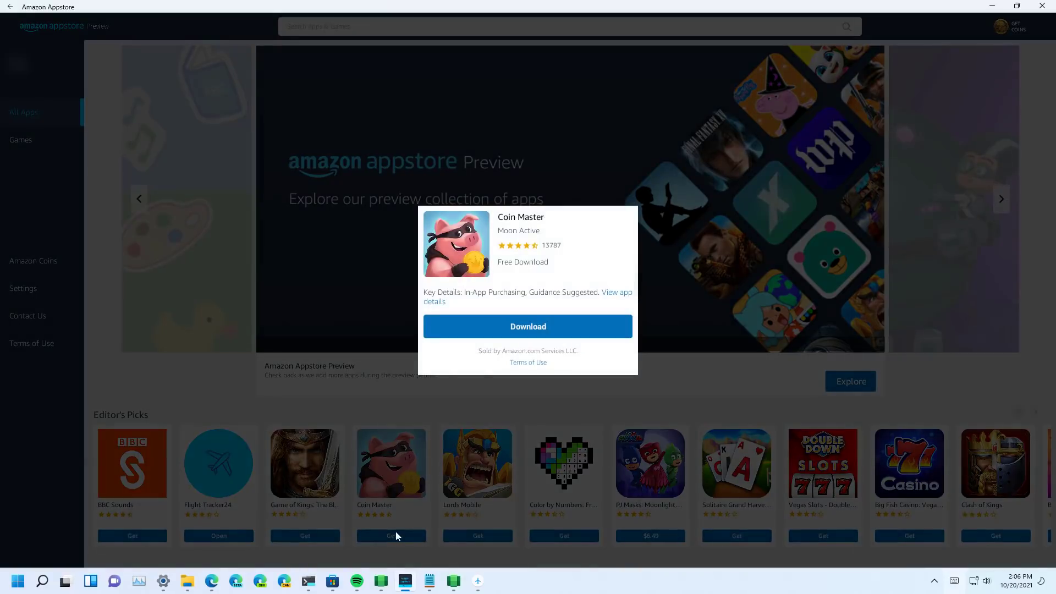
{"action": "left_click", "coordinate": [528, 327]}
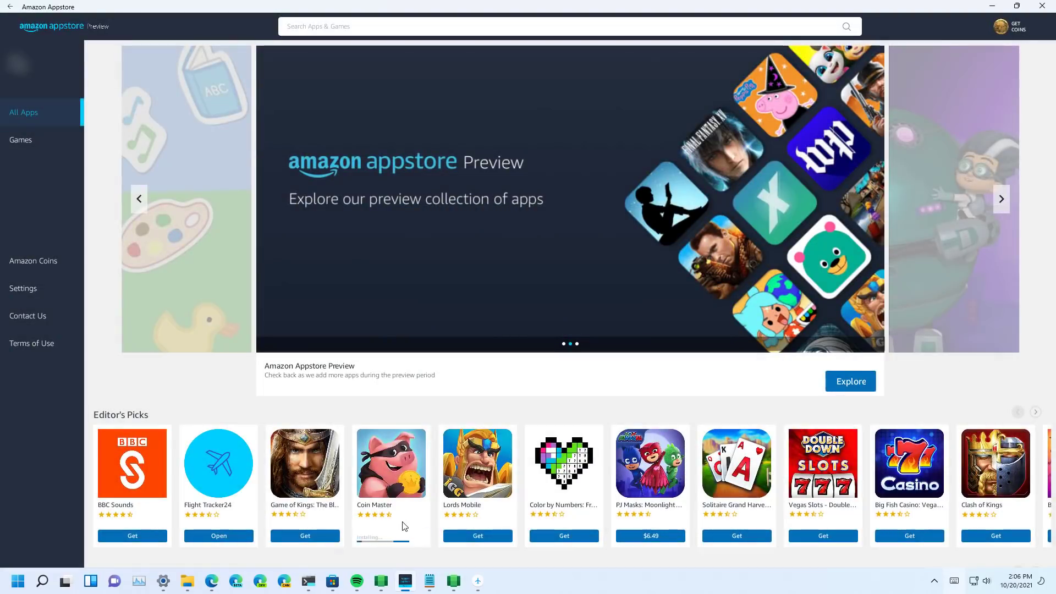
{"action": "left_click", "coordinate": [390, 535]}
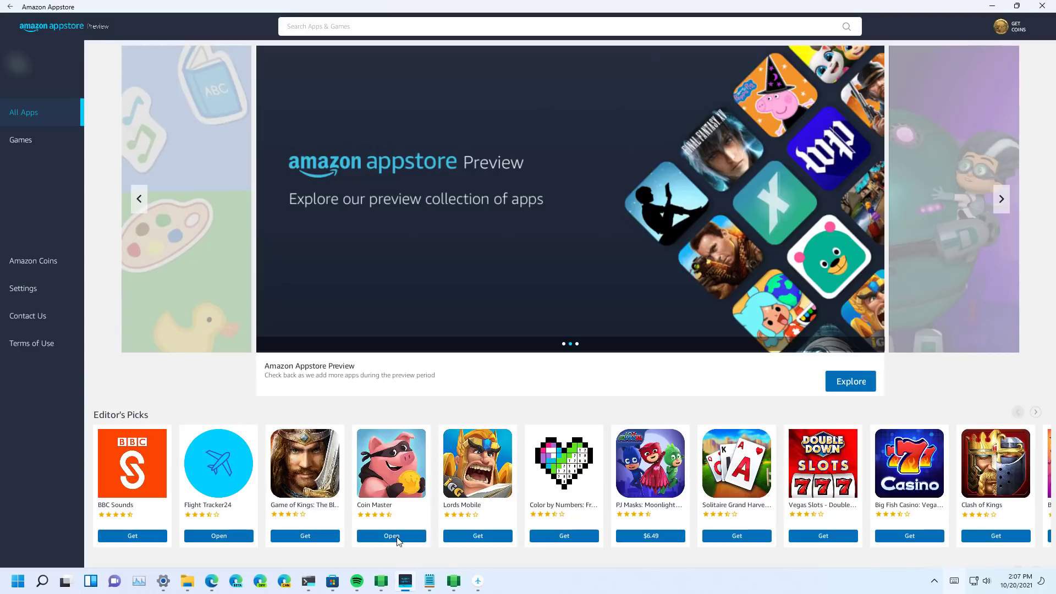
{"action": "left_click", "coordinate": [392, 535]}
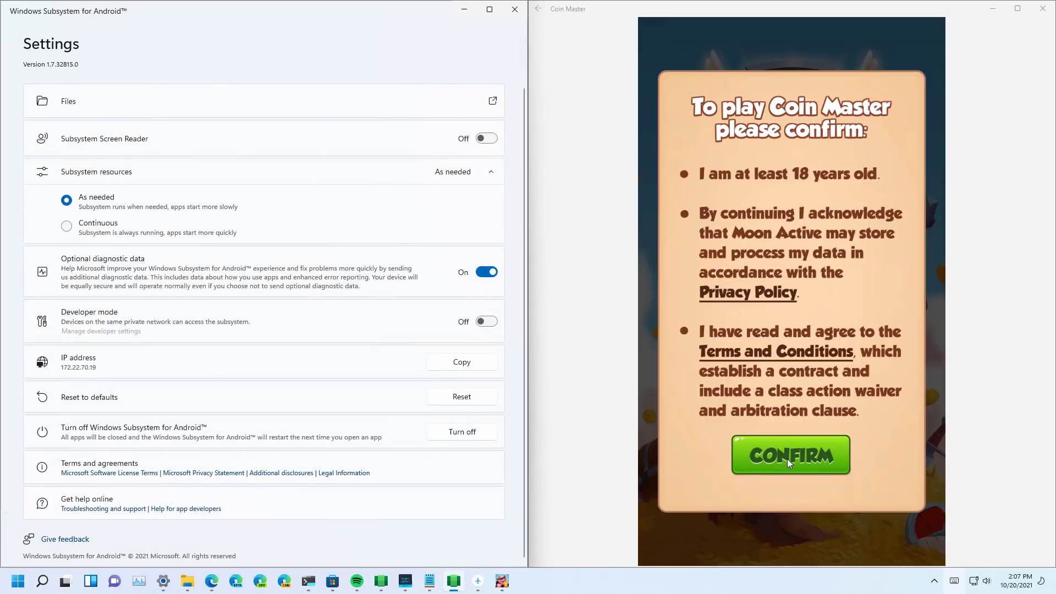
- Confirm Coin Master's terms, play as guest, dismiss Facebook, reach the Build shop, then close it
{"action": "left_click", "coordinate": [789, 453]}
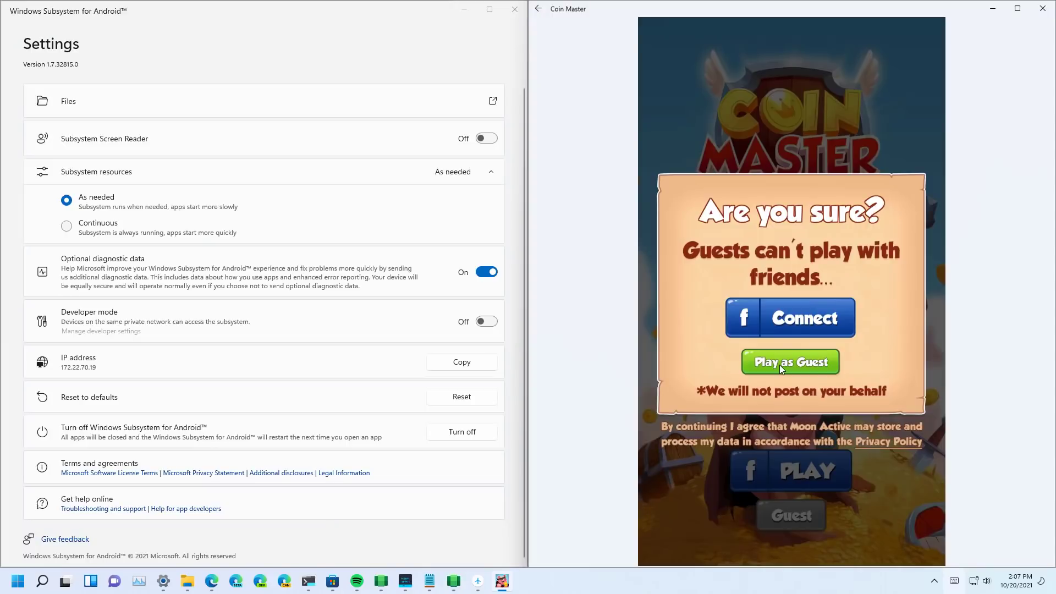
{"action": "left_click", "coordinate": [790, 362]}
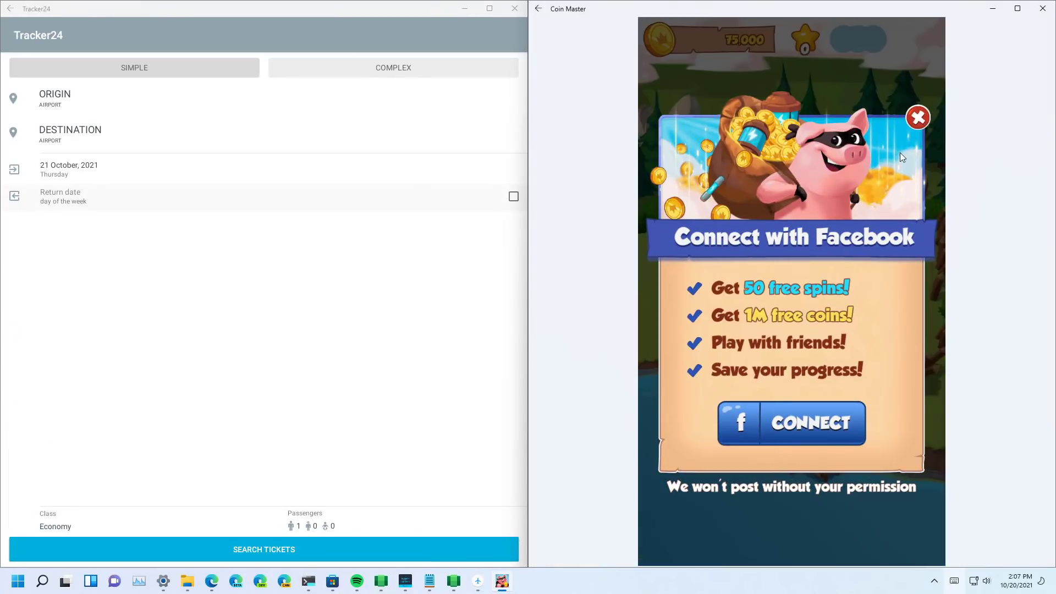
{"action": "left_click", "coordinate": [918, 117]}
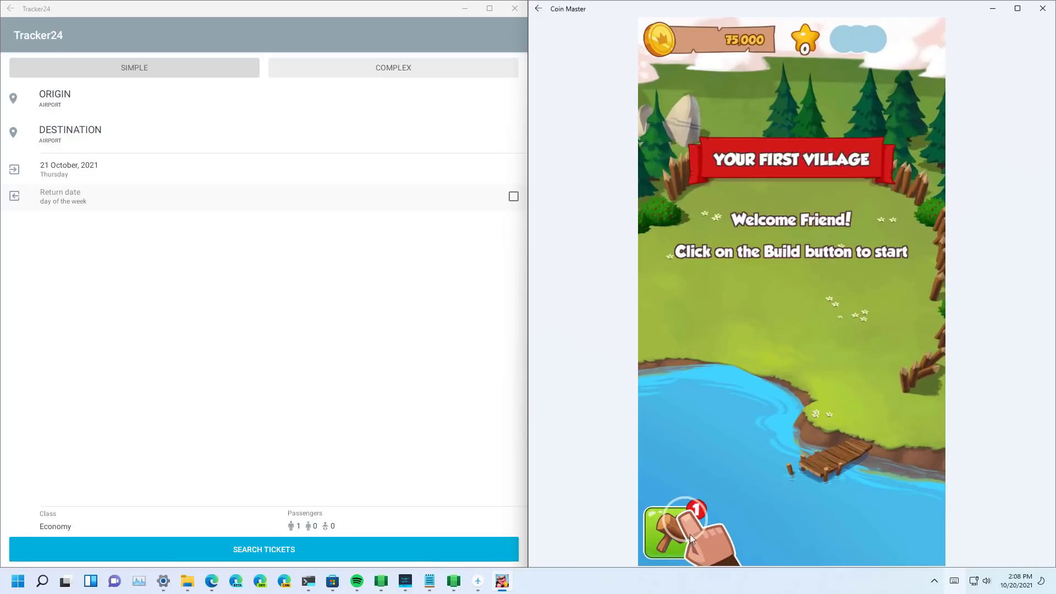
{"action": "left_click", "coordinate": [671, 531]}
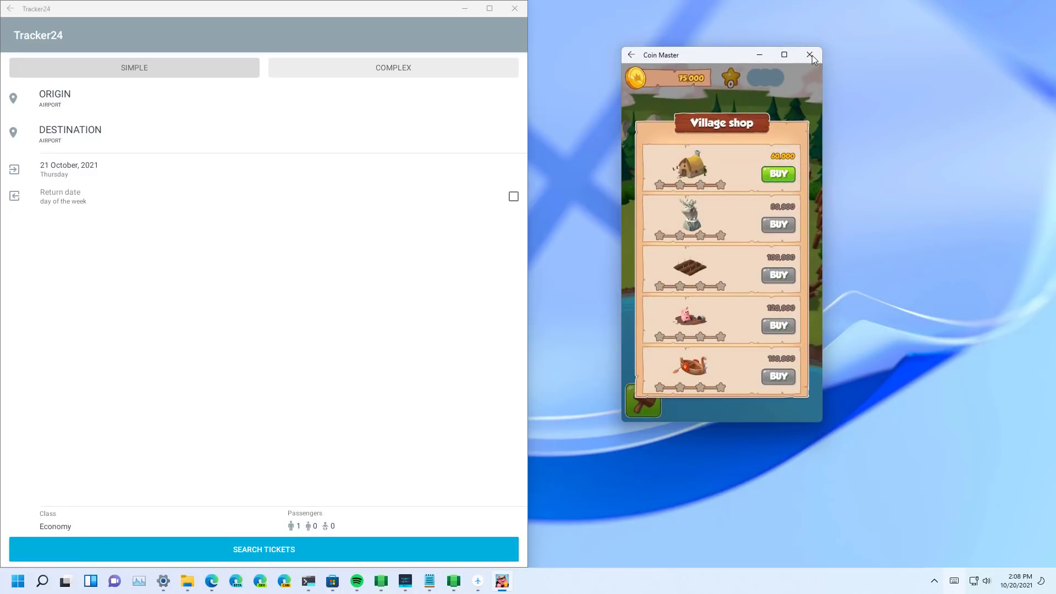
{"action": "left_click", "coordinate": [811, 54]}
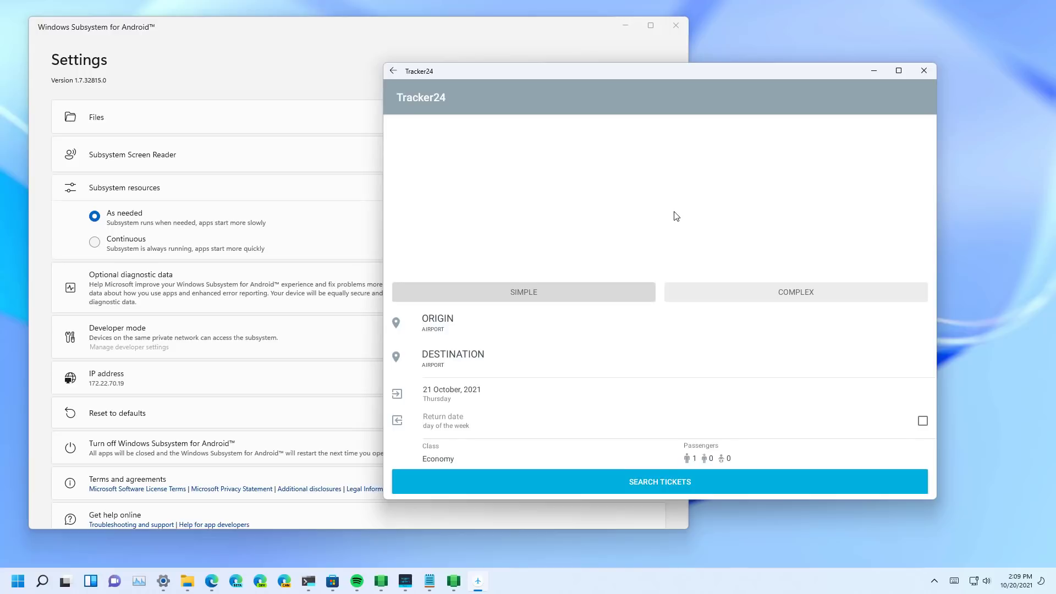
{"action": "mouse_move", "coordinate": [342, 564]}
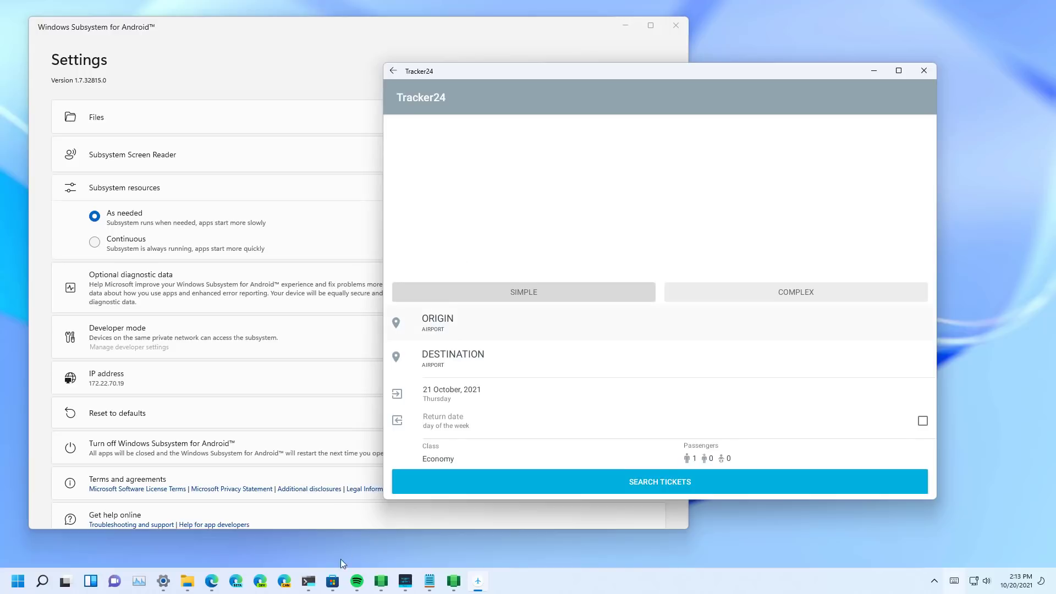
- Bring the Windows PowerShell terminal forward from the taskbar
{"action": "left_click", "coordinate": [308, 580]}
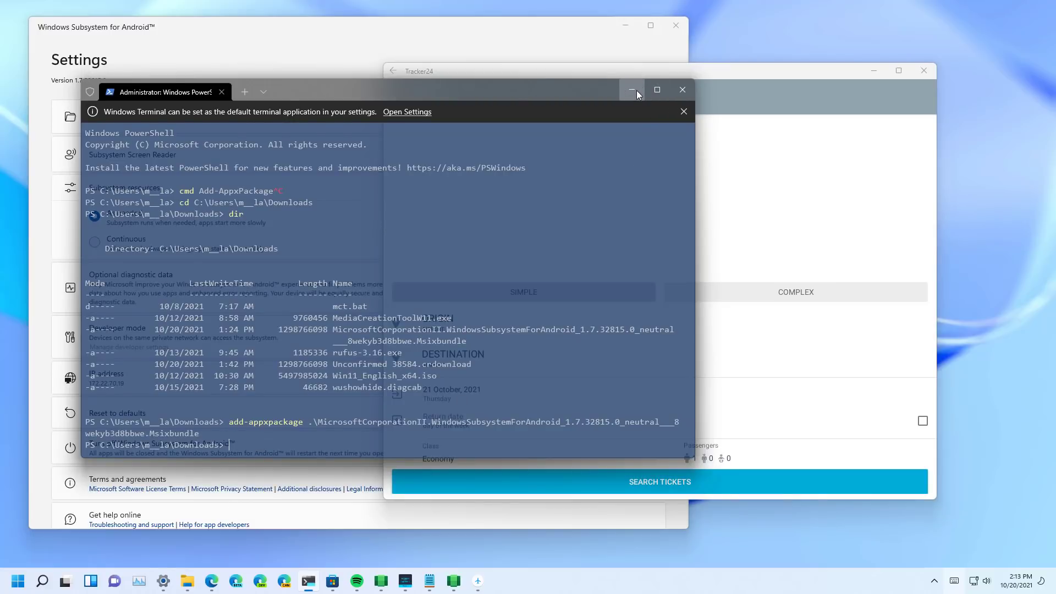
{"action": "mouse_move", "coordinate": [632, 90]}
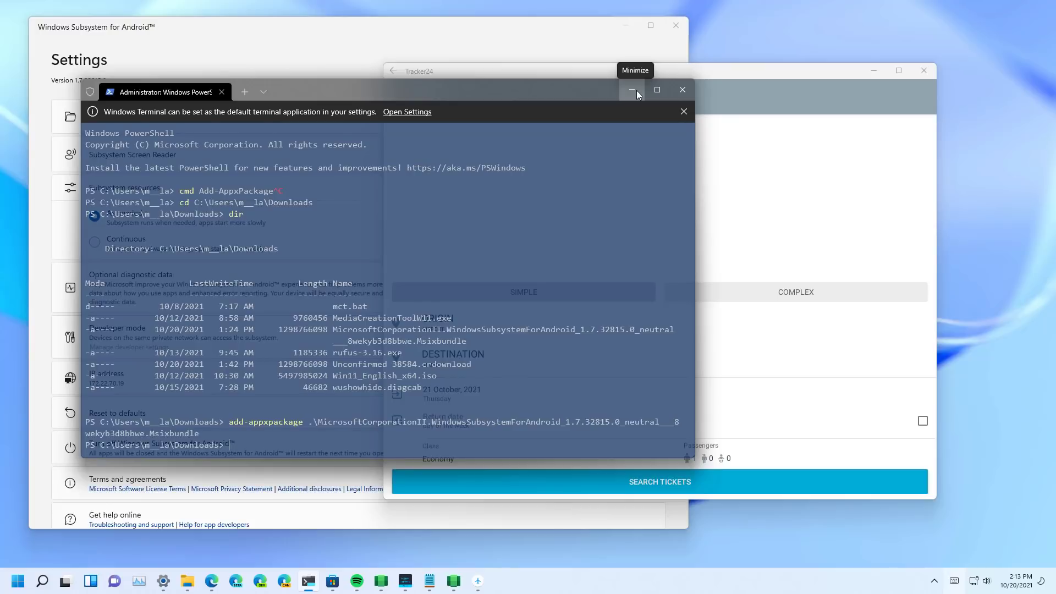
- Launch Windows PowerShell as administrator from the Windows Terminal taskbar jump list
{"action": "left_click", "coordinate": [632, 89]}
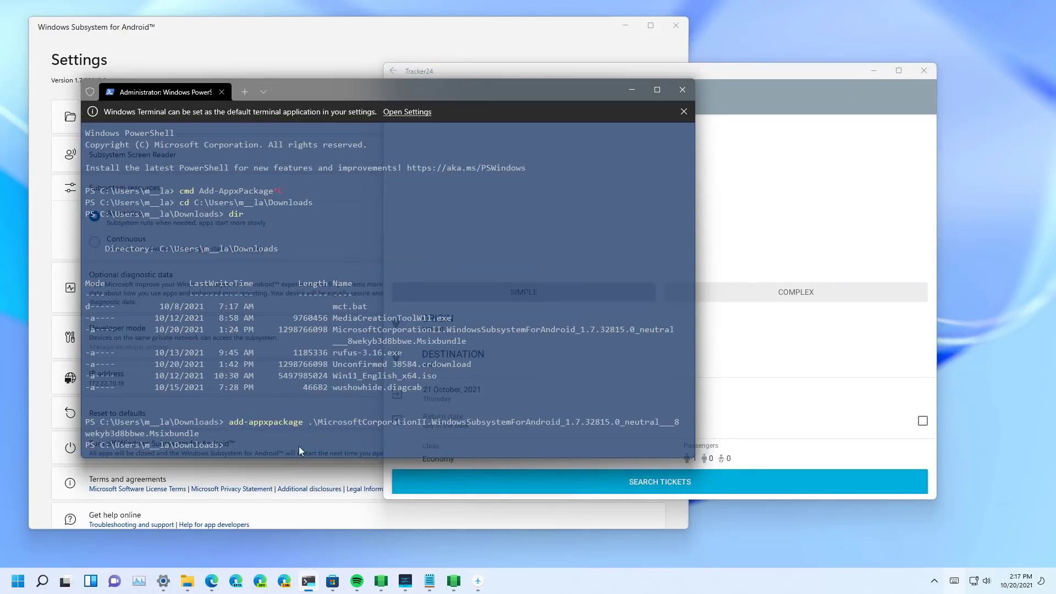
{"action": "right_click", "coordinate": [308, 580]}
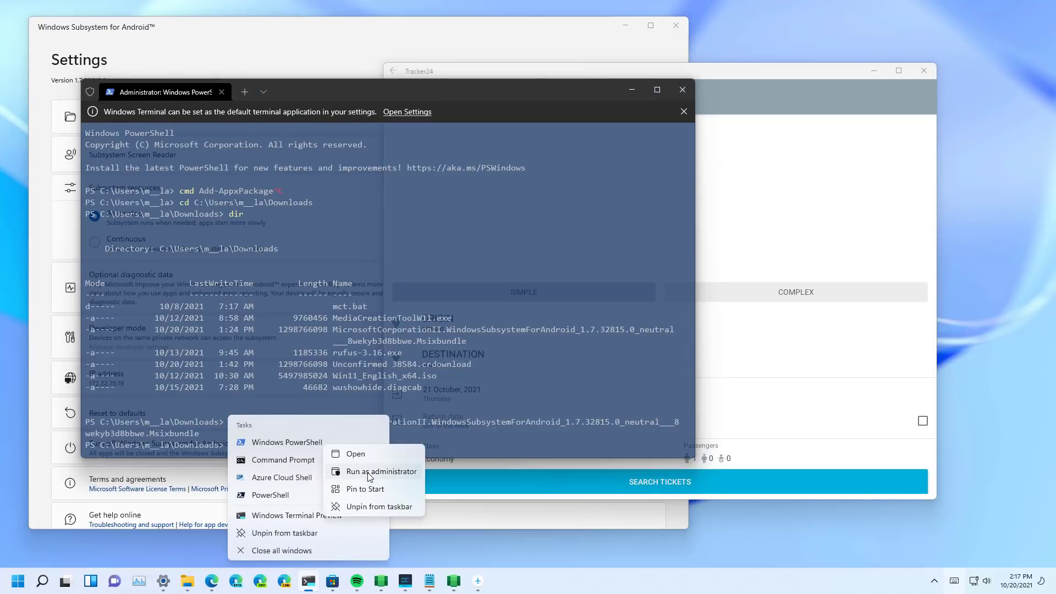
{"action": "left_click", "coordinate": [381, 472]}
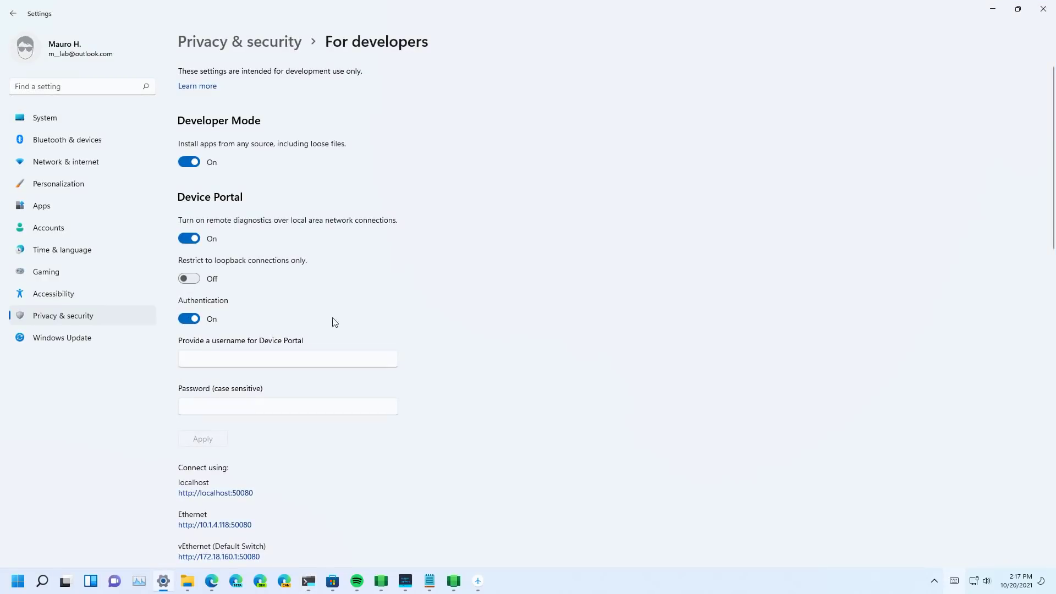
{"action": "left_click", "coordinate": [12, 13]}
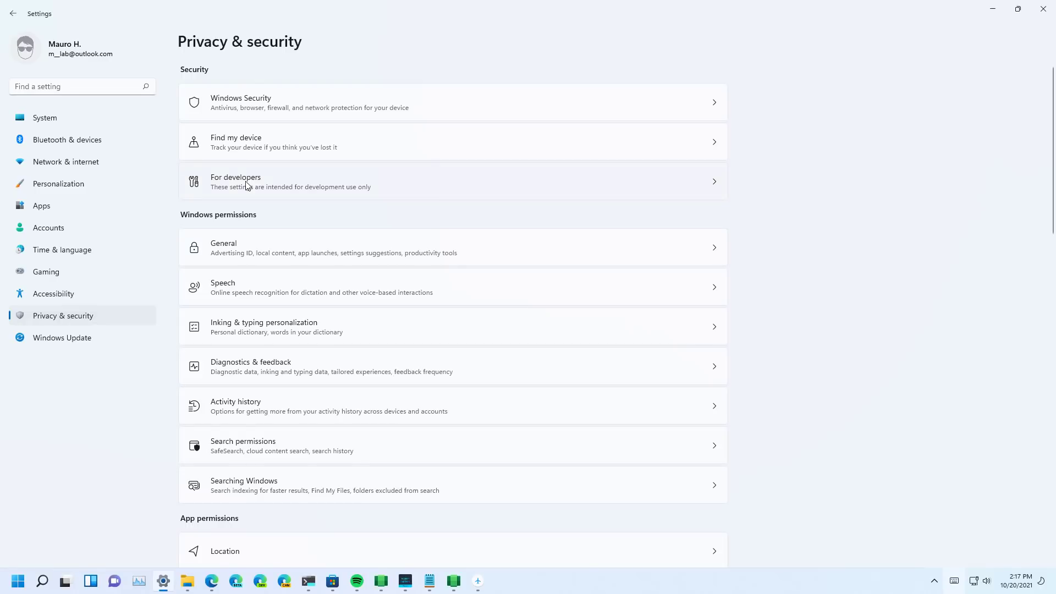
{"action": "left_click", "coordinate": [453, 182]}
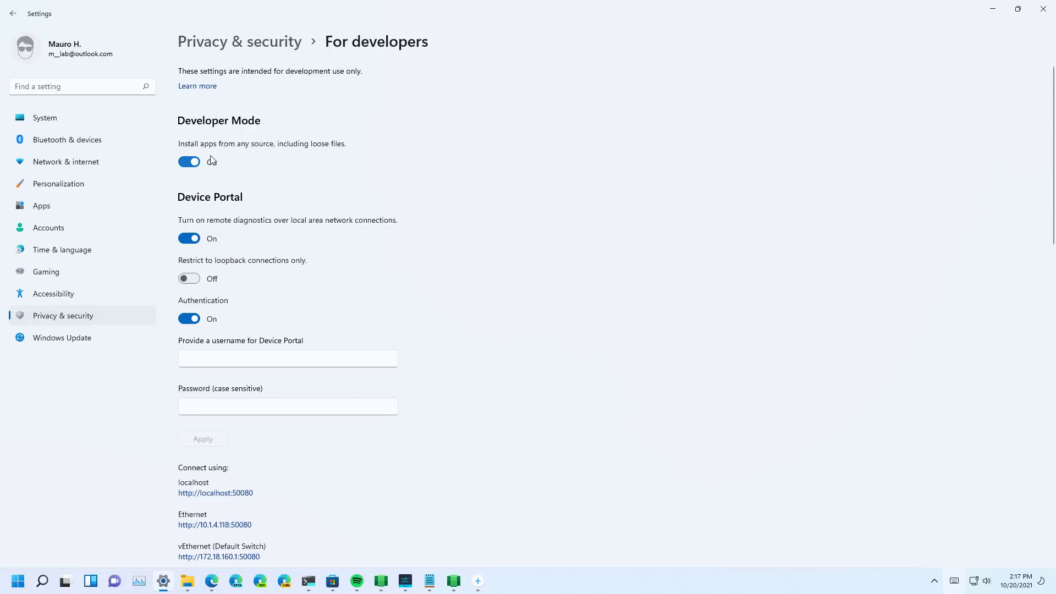